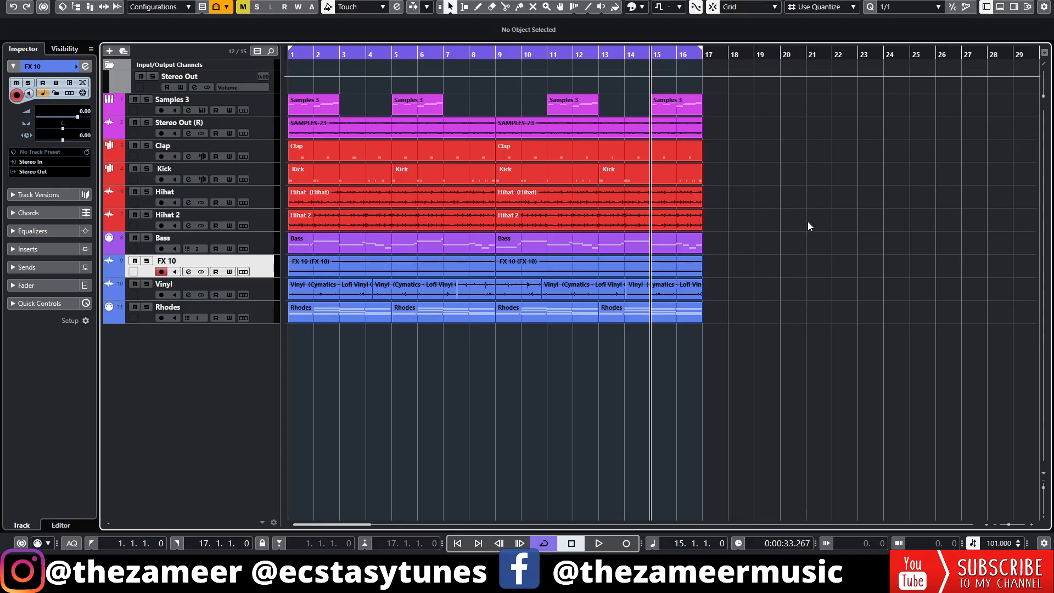
mouse_move(990, 200)
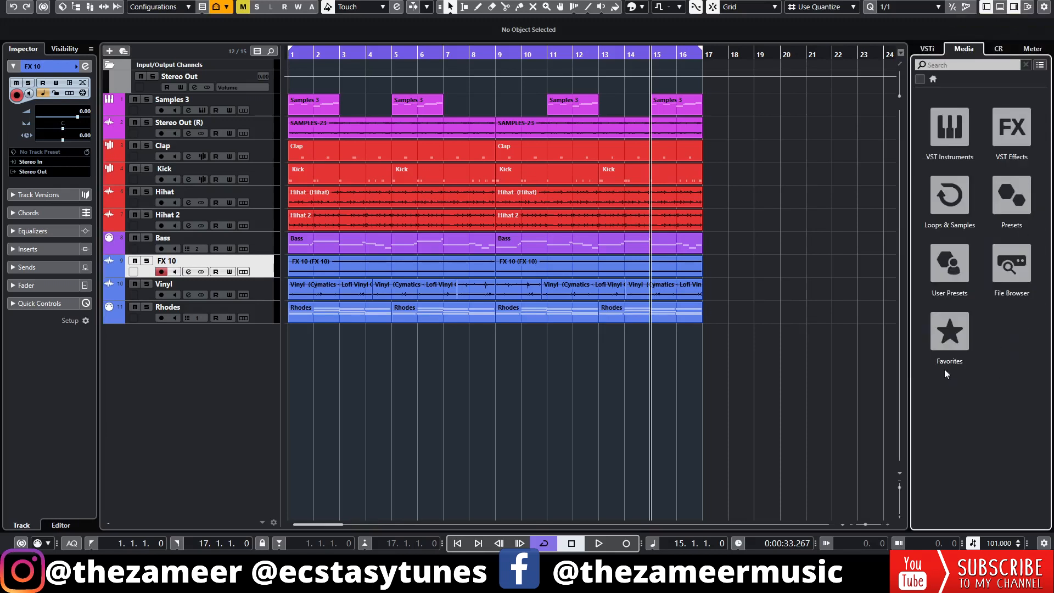
click(948, 330)
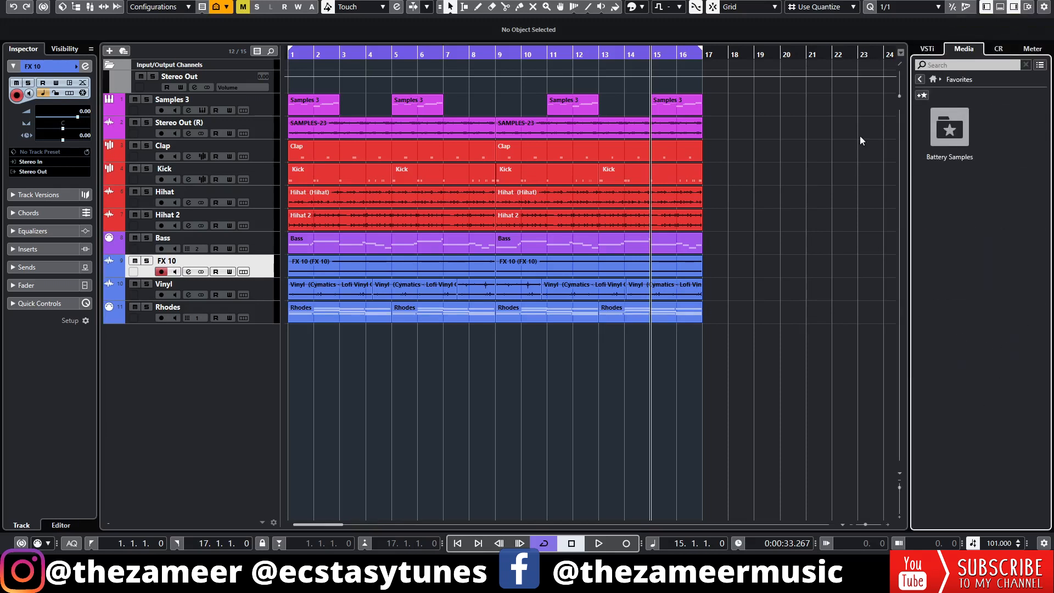
mouse_move(1017, 161)
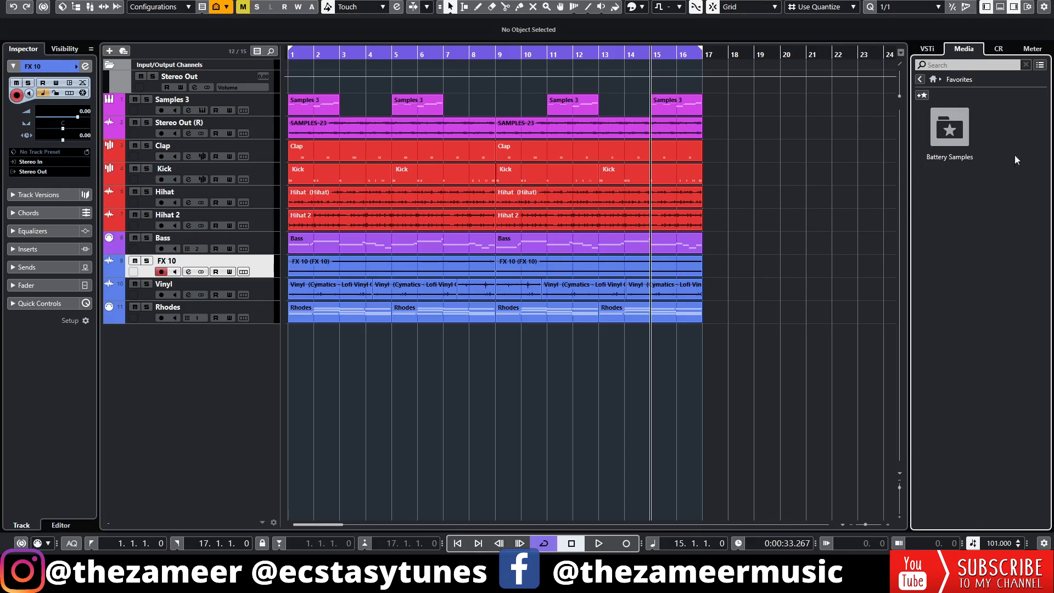
mouse_move(922, 125)
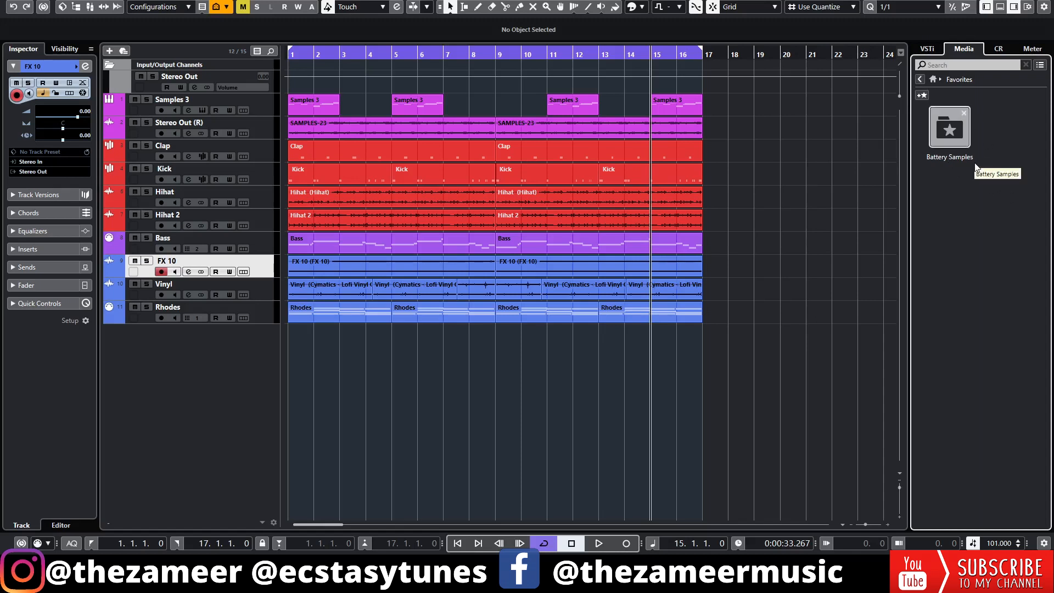
mouse_move(951, 142)
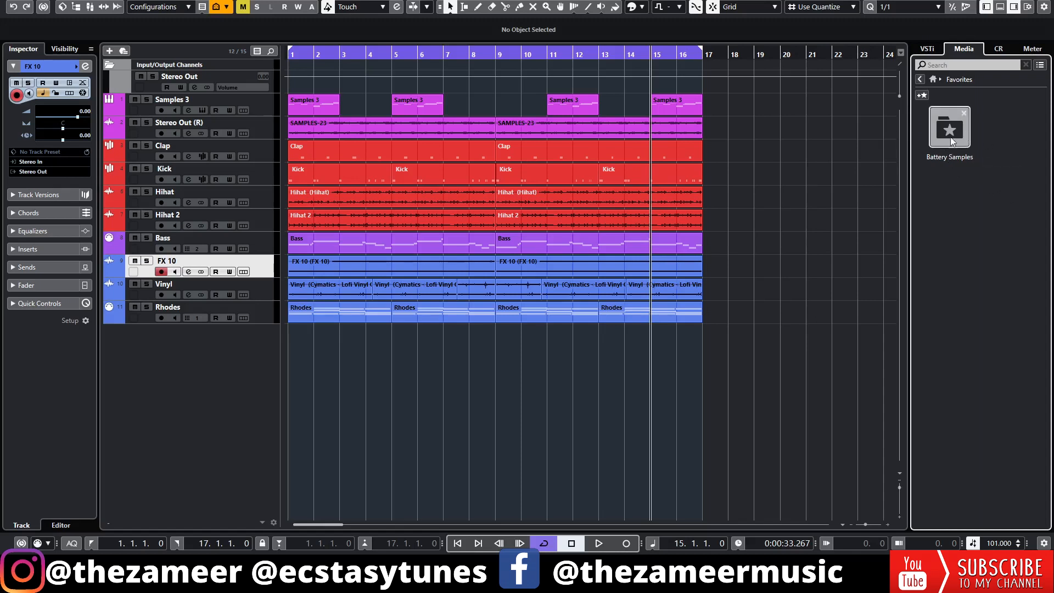
double_click(948, 126)
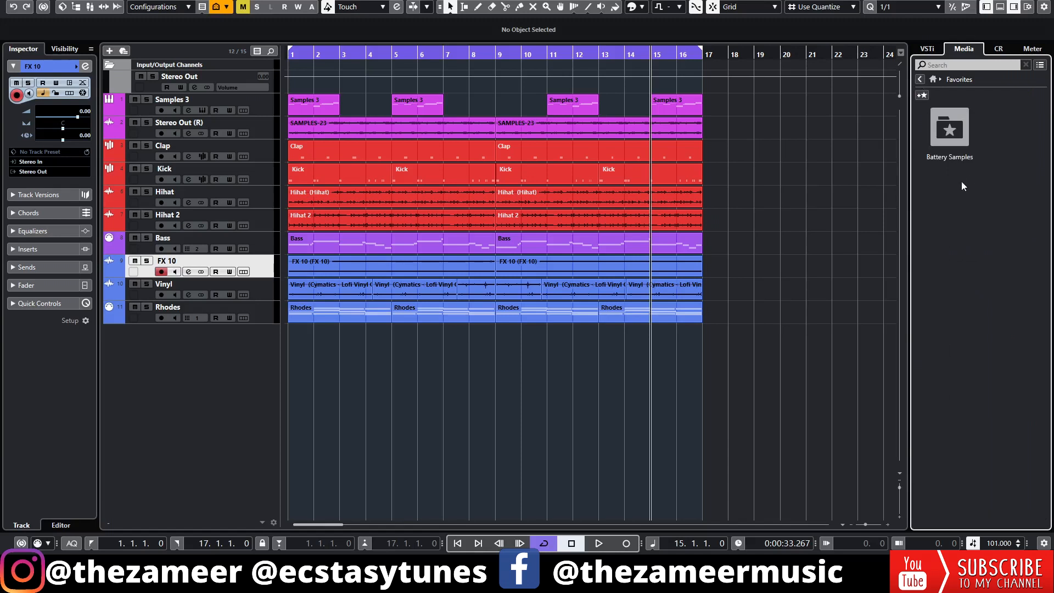
click(920, 79)
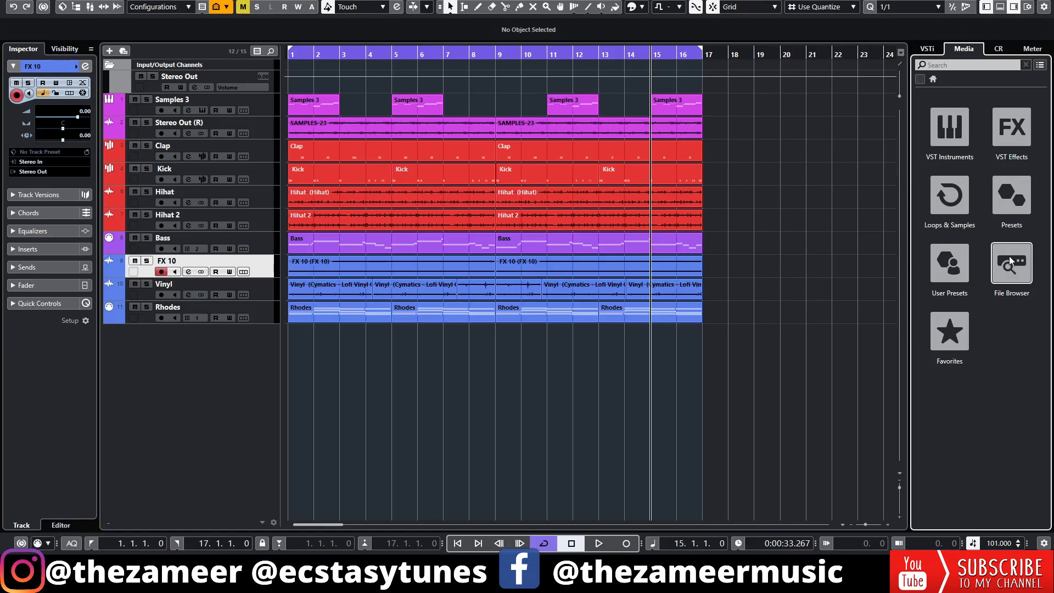
Browse to E:\Native Instruments and add the Prism folder as a favorite named Prism.
click(1010, 262)
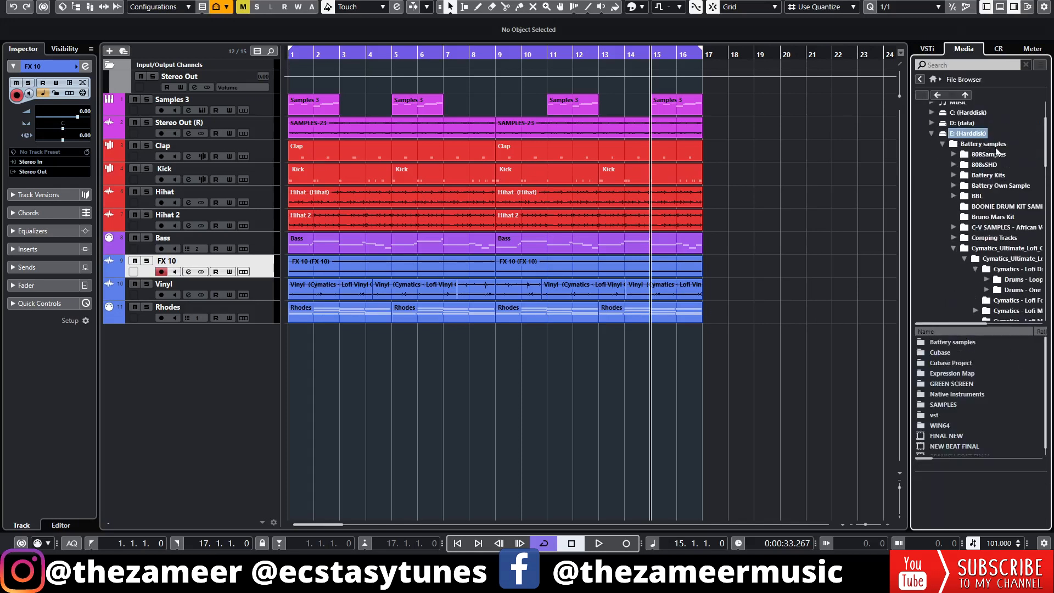
click(983, 144)
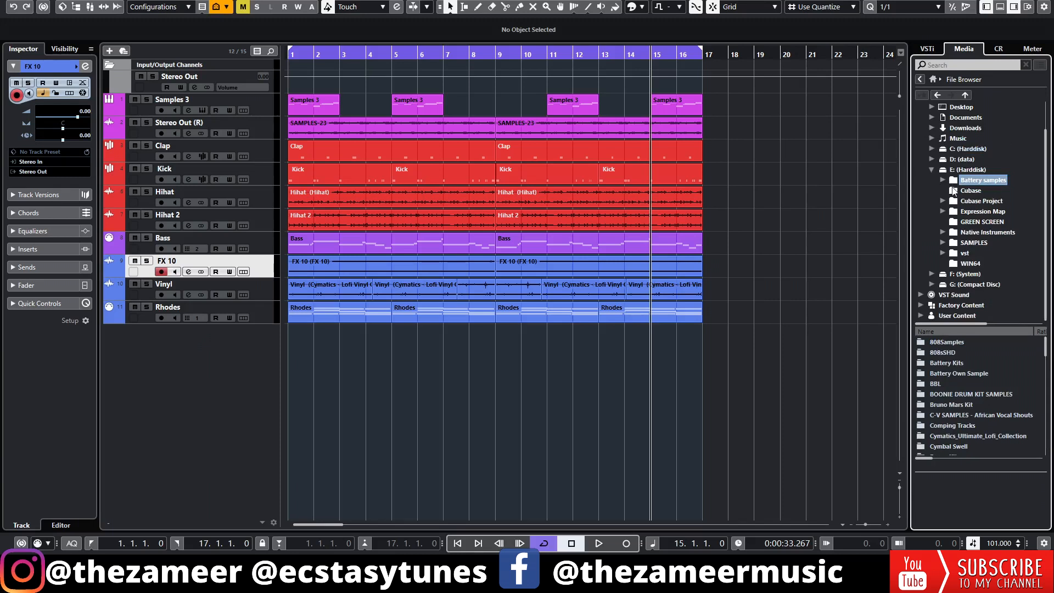
mouse_move(986, 240)
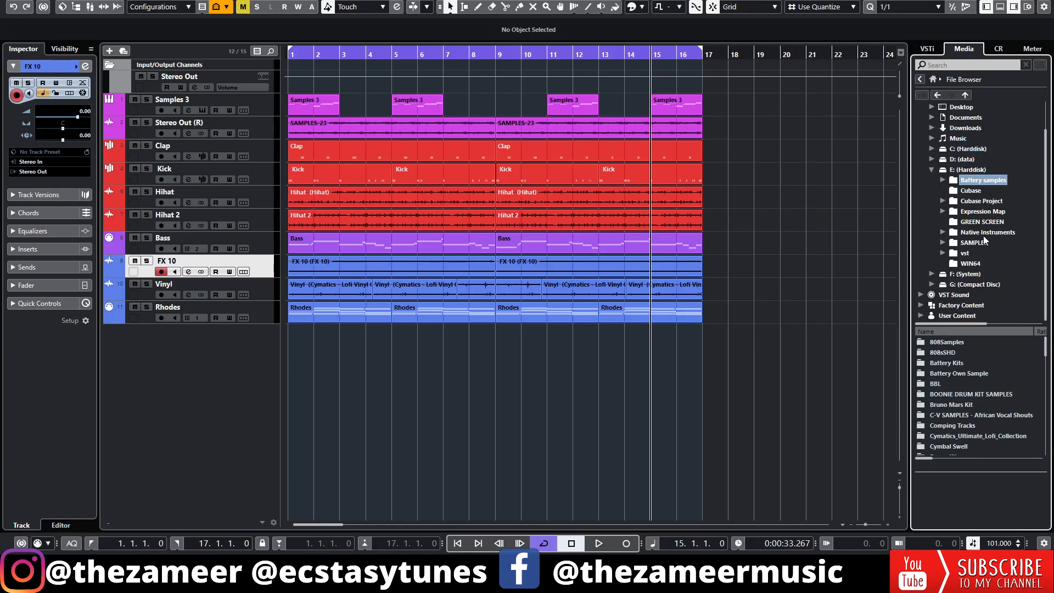
click(987, 232)
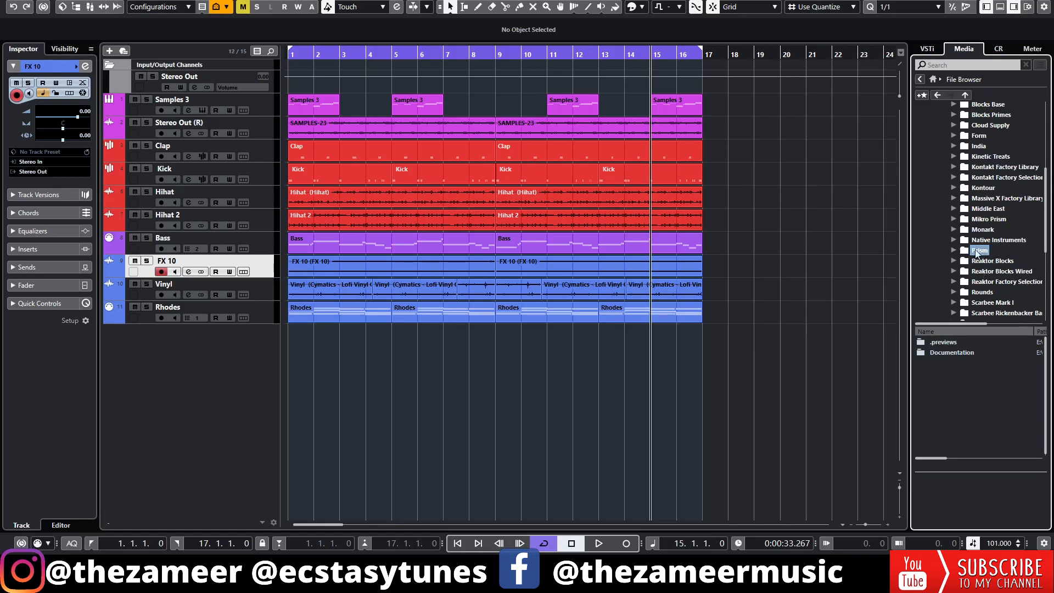
right_click(982, 250)
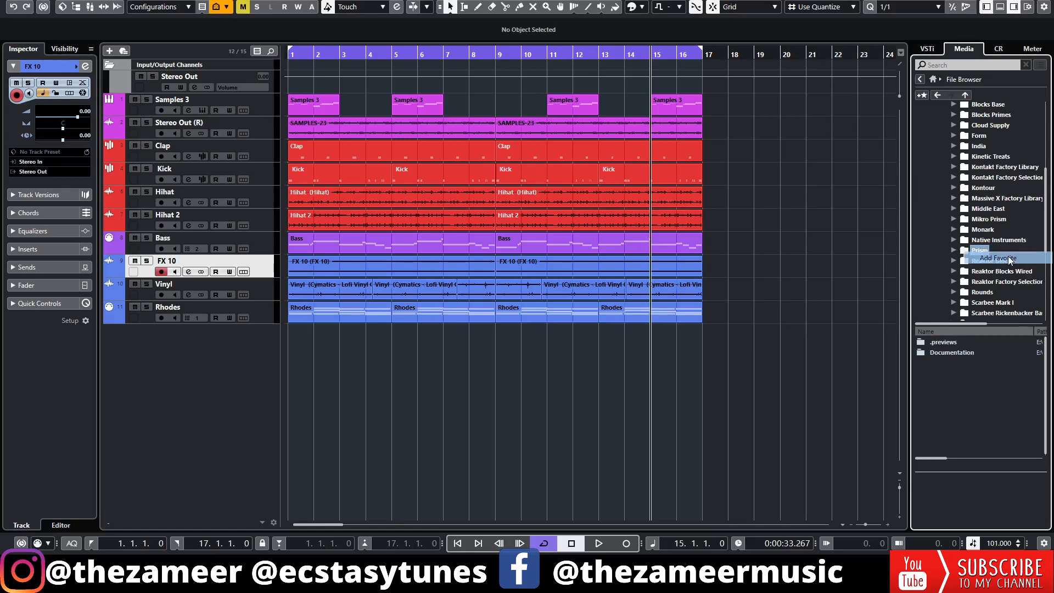
click(1002, 258)
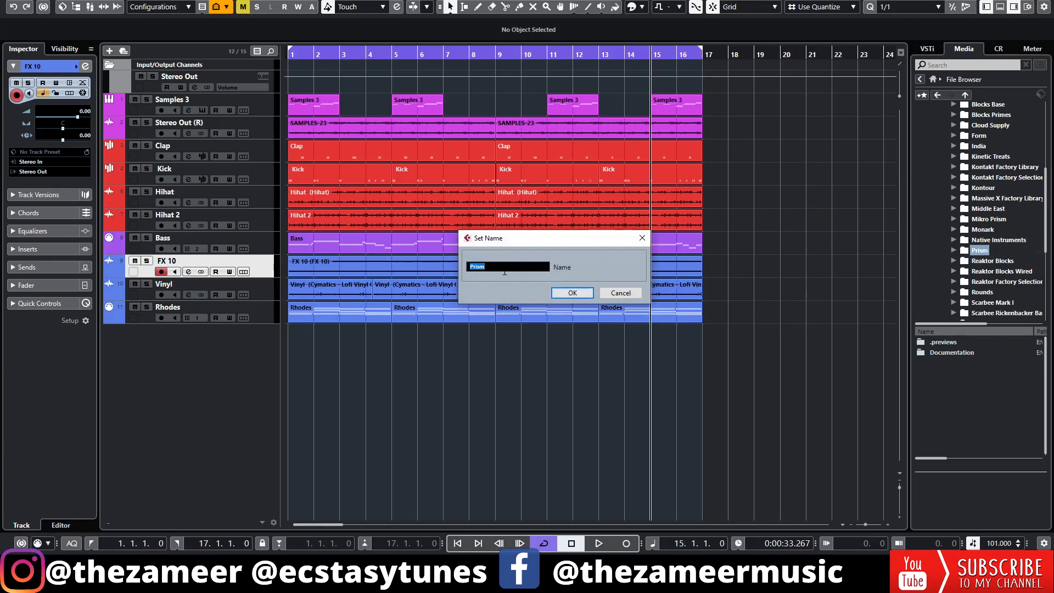
click(571, 292)
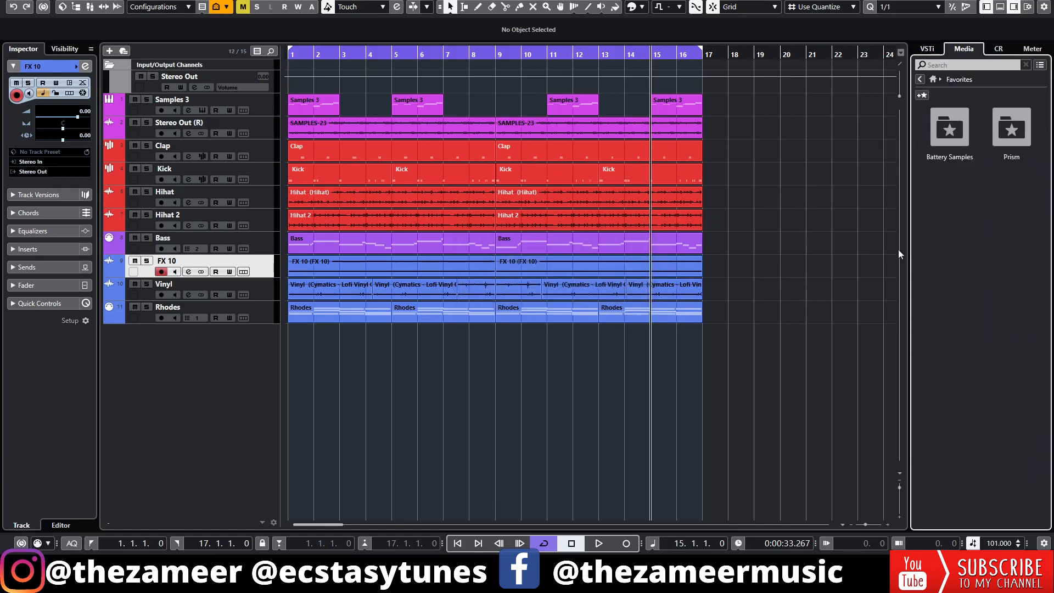
Remove the Prism favorite via its X, answer the confirmation and return to Media home.
double_click(1010, 130)
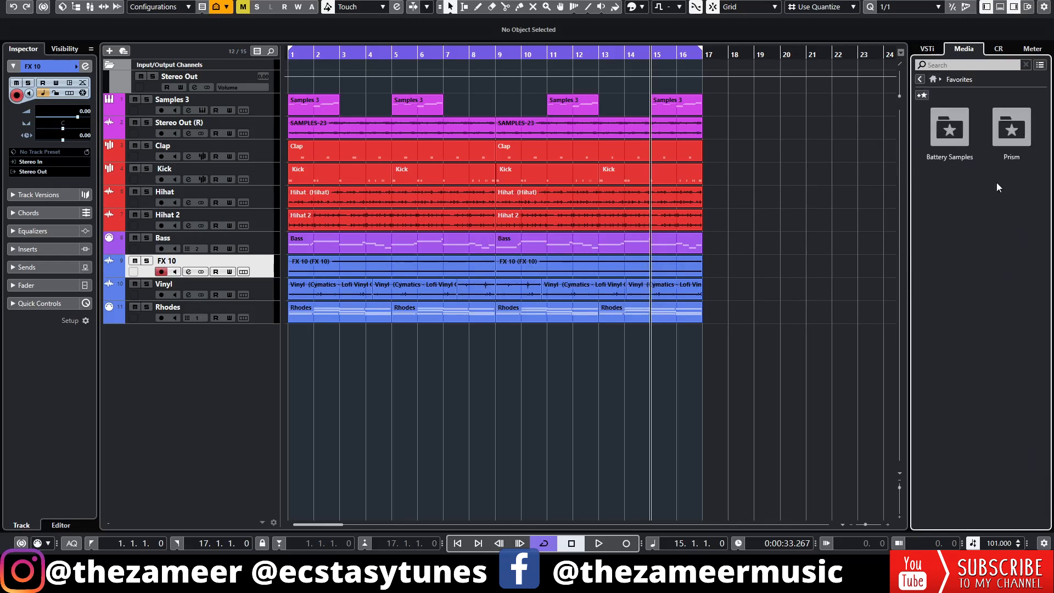
mouse_move(924, 187)
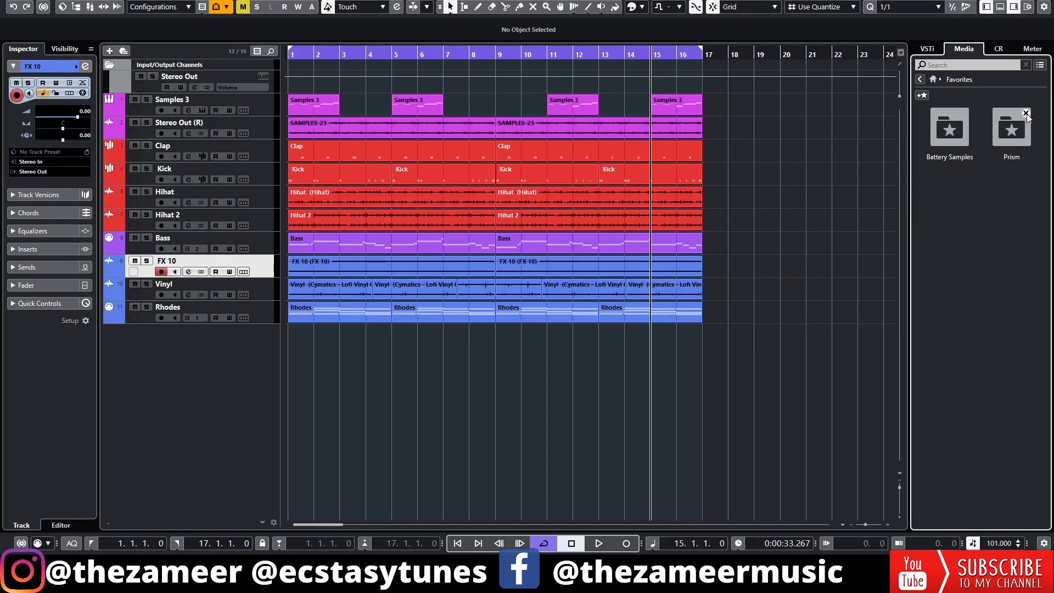
click(1025, 113)
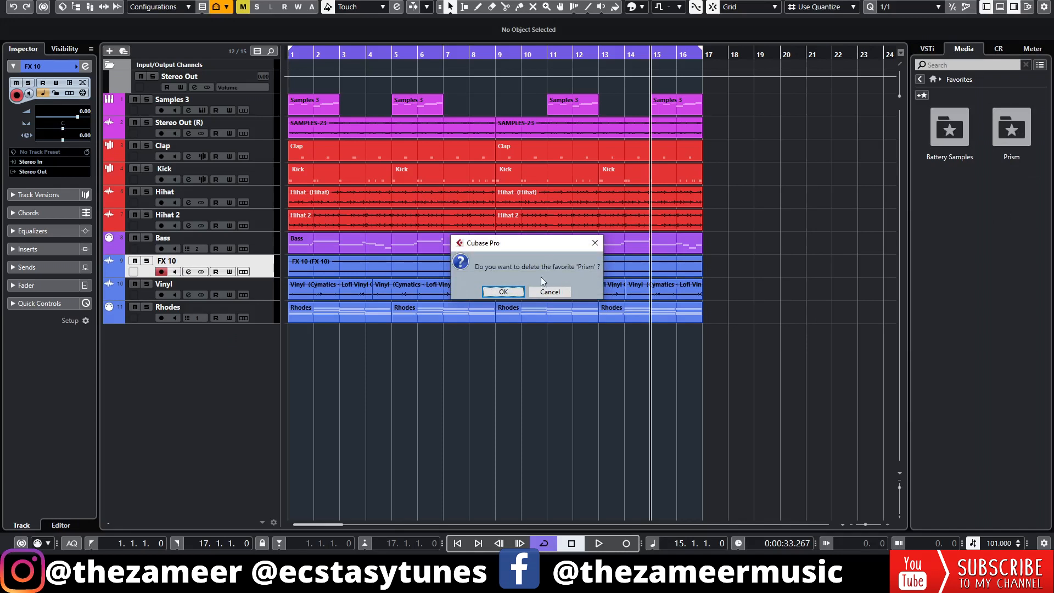
click(502, 291)
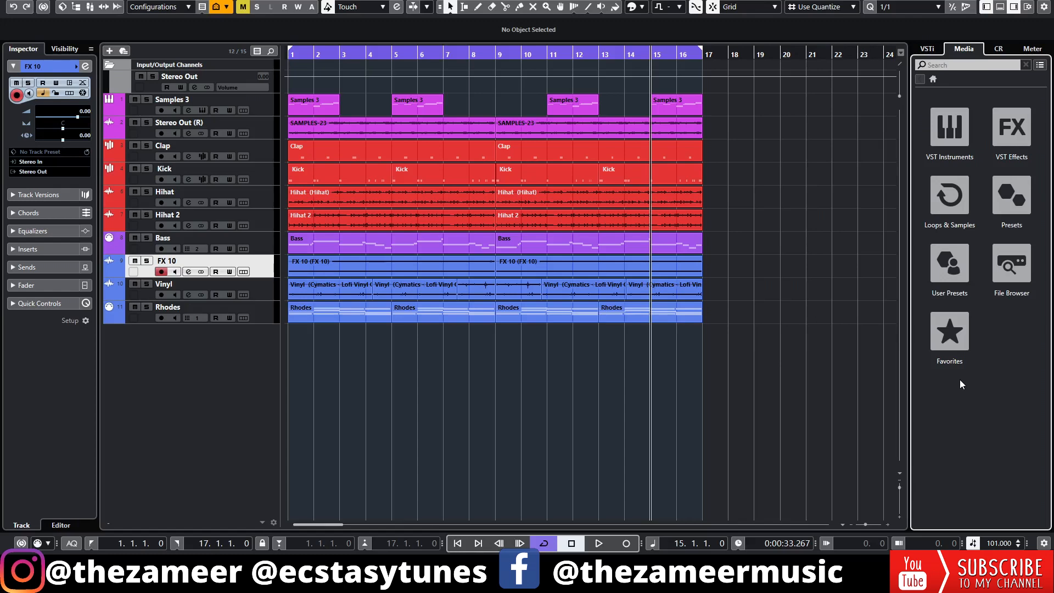
mouse_move(955, 385)
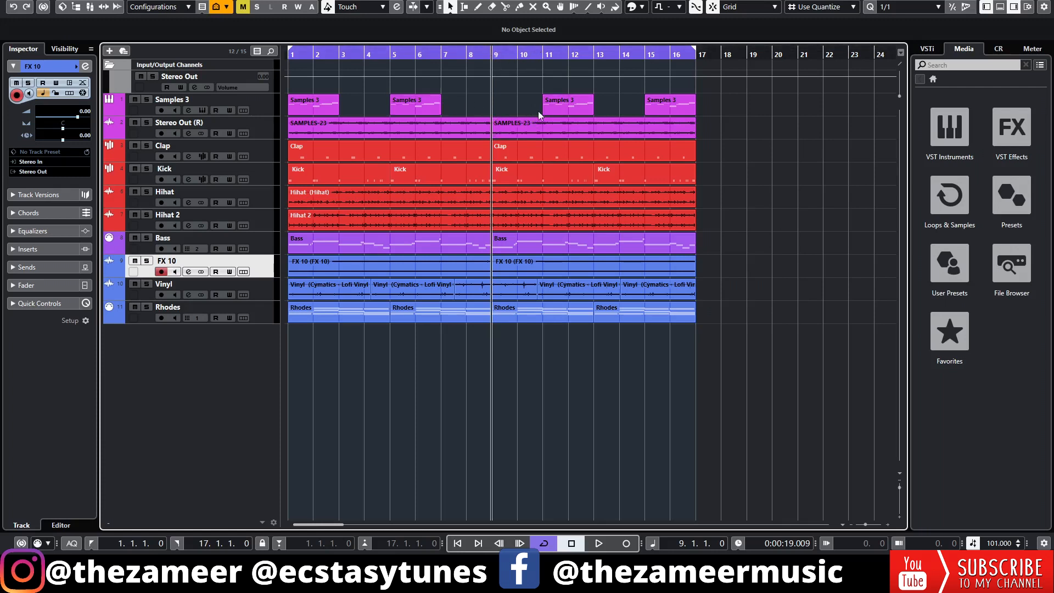
Select bars 8–10 across all tracks with the Range tool and insert silence there.
click(579, 283)
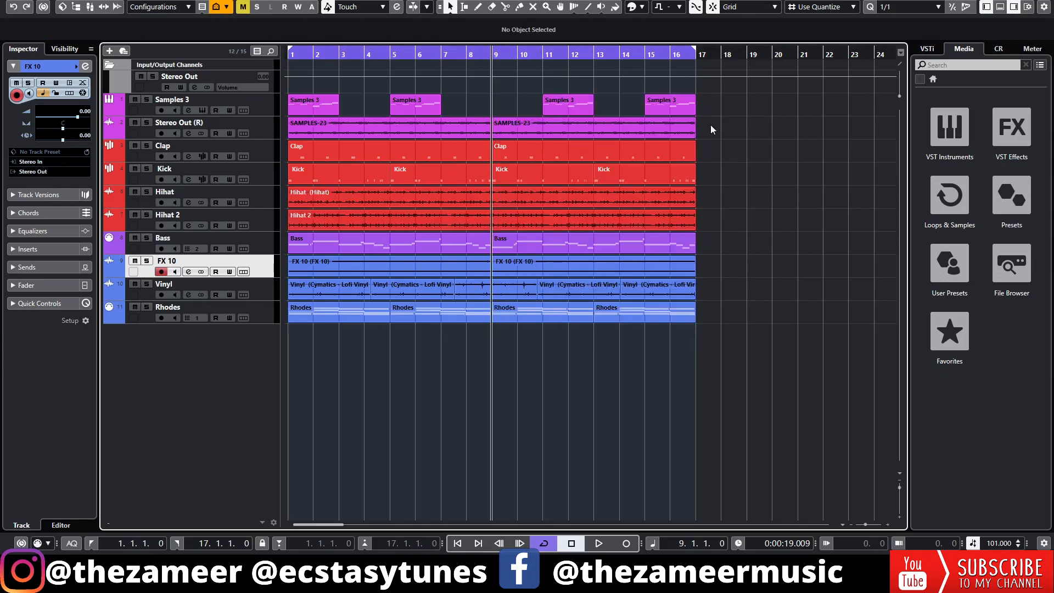
mouse_move(760, 98)
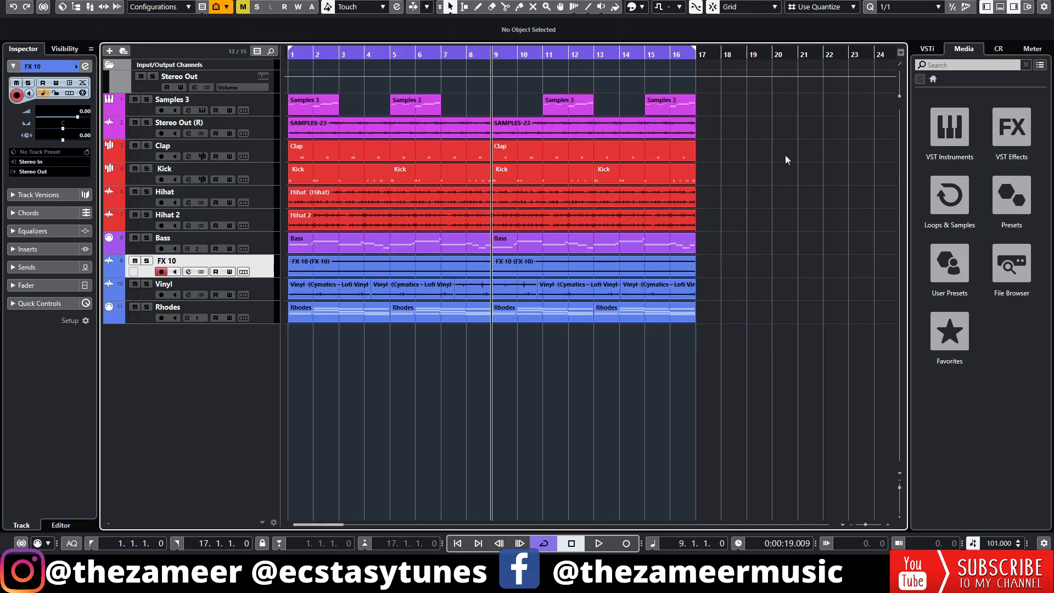
click(591, 124)
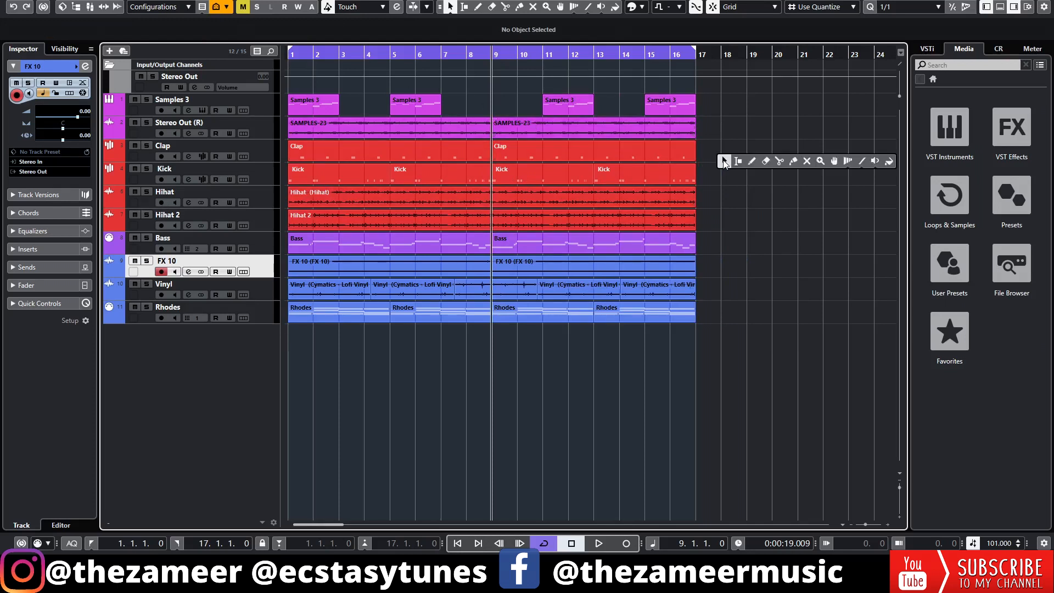
mouse_move(737, 160)
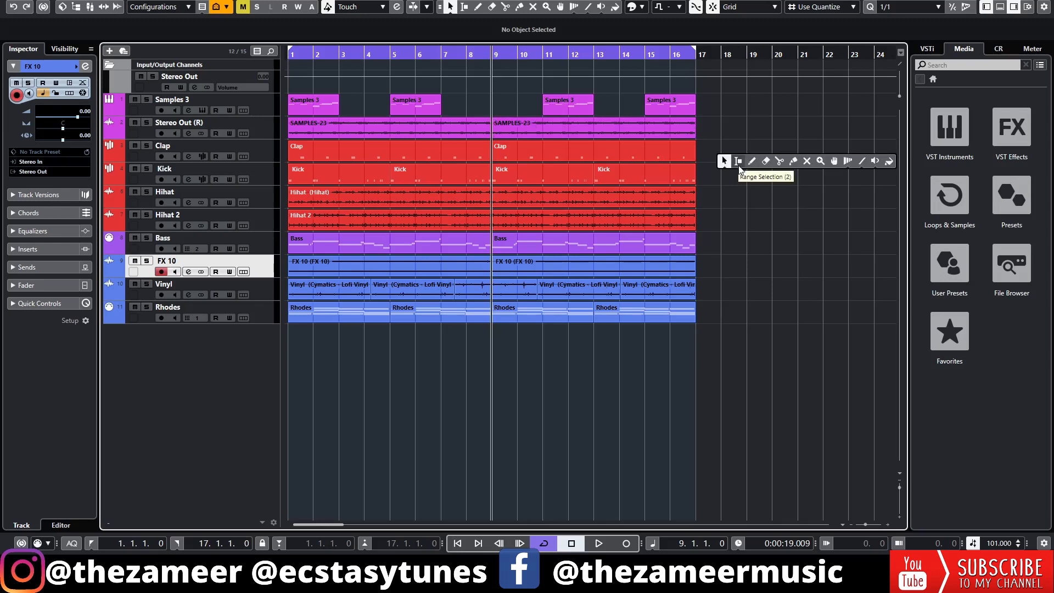
click(739, 160)
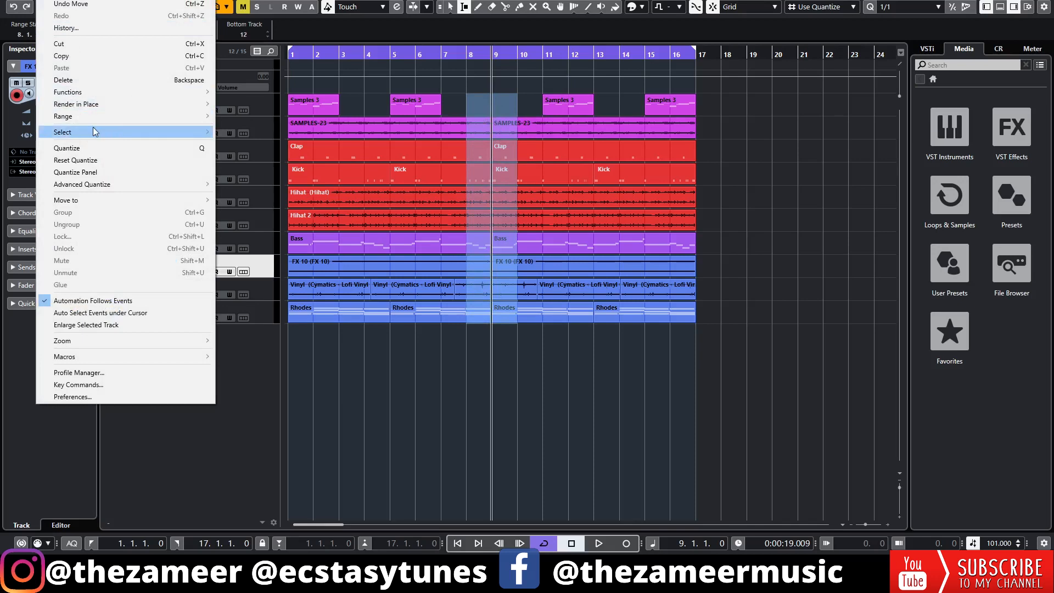
mouse_move(63, 116)
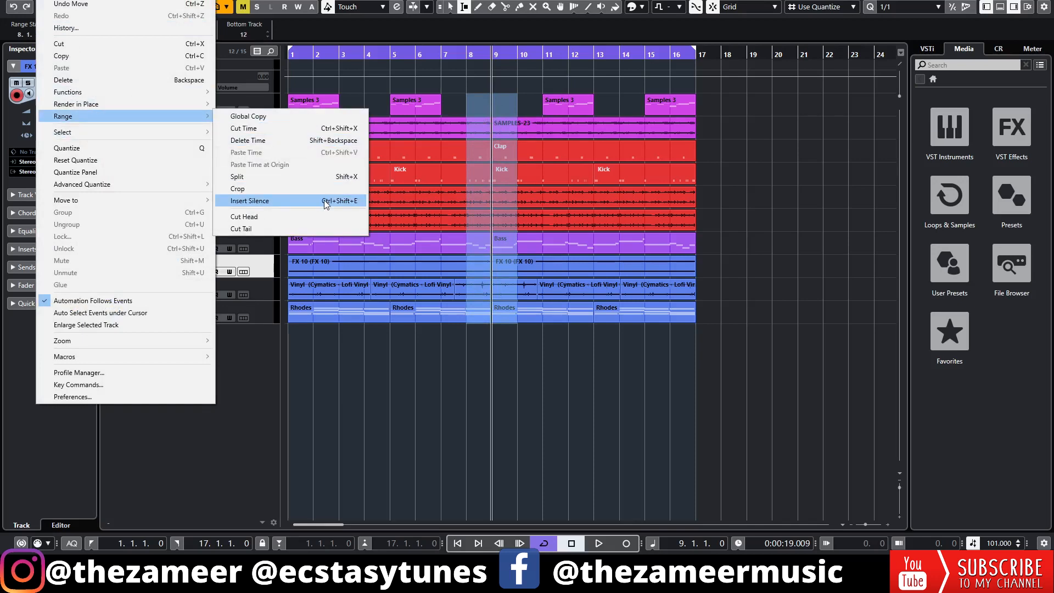
click(249, 199)
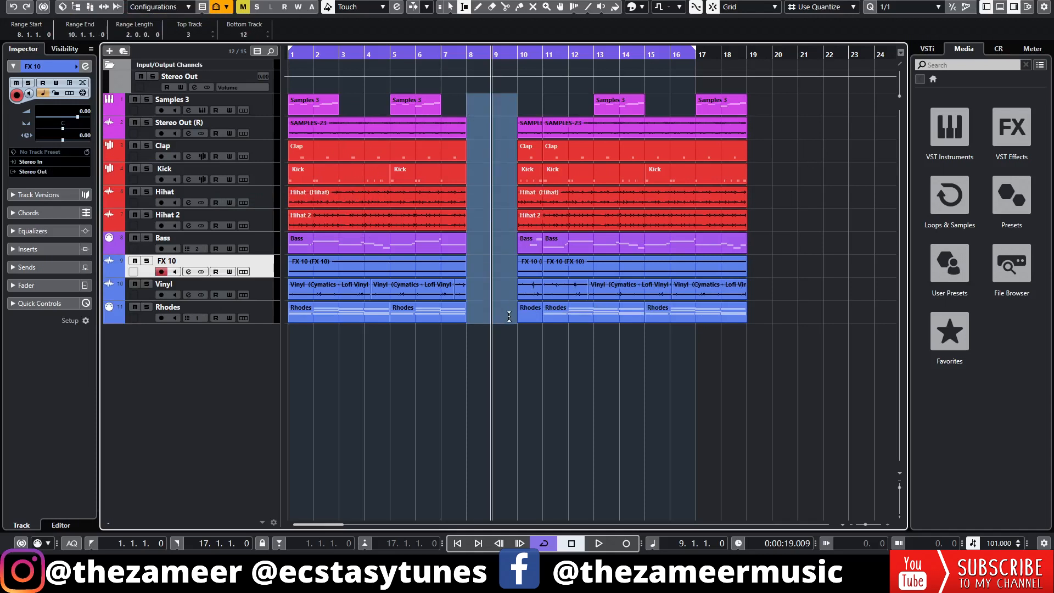
Reach for Edit > Range > Insert Silence again to widen the break after bar 8.
click(513, 121)
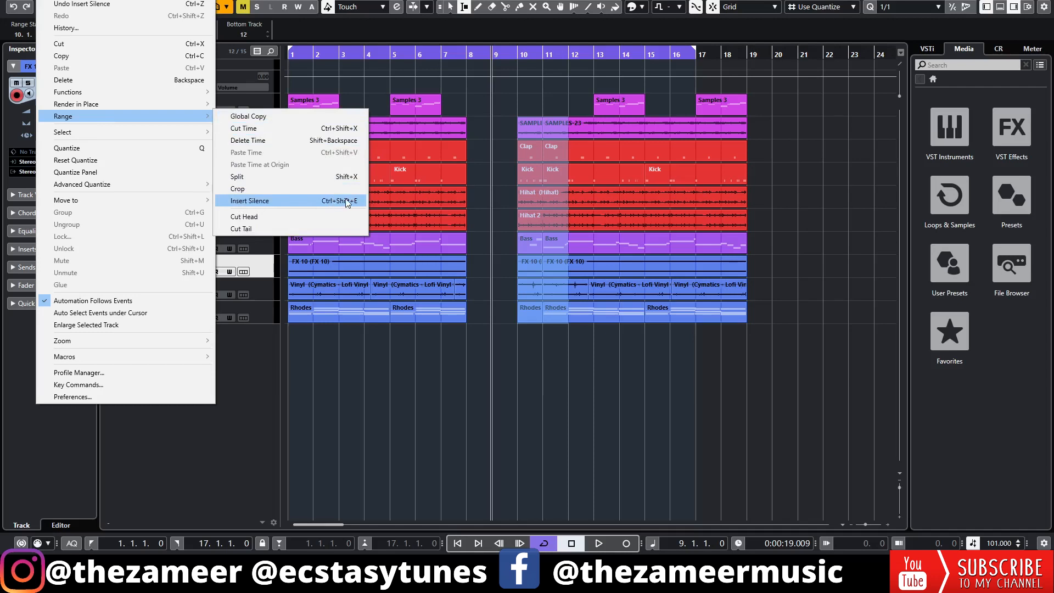
mouse_move(350, 206)
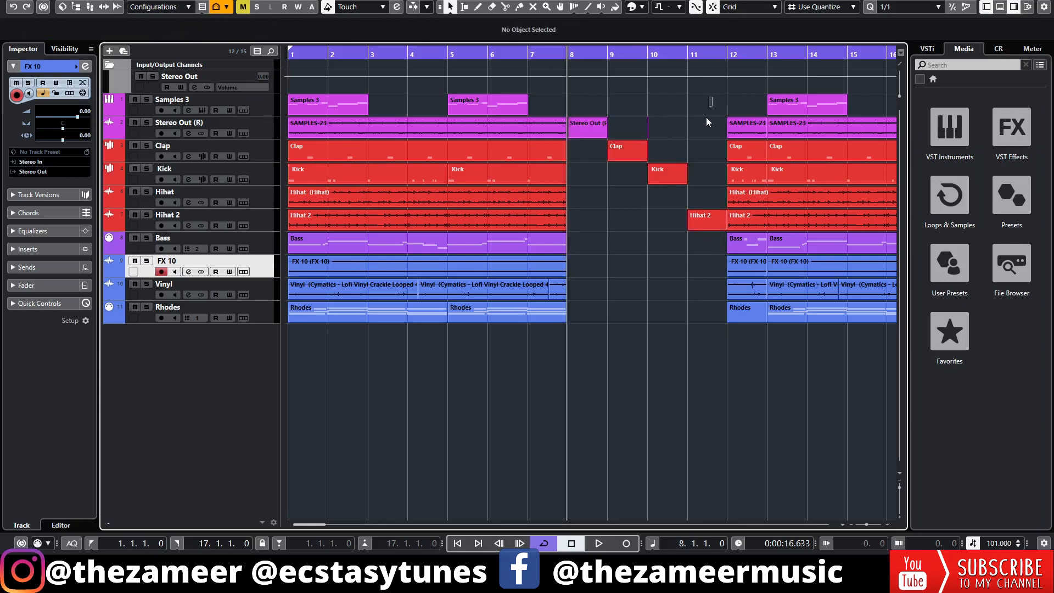
Delete the time range bars 8–12 so later parts close up, then view the whole arrangement.
click(588, 123)
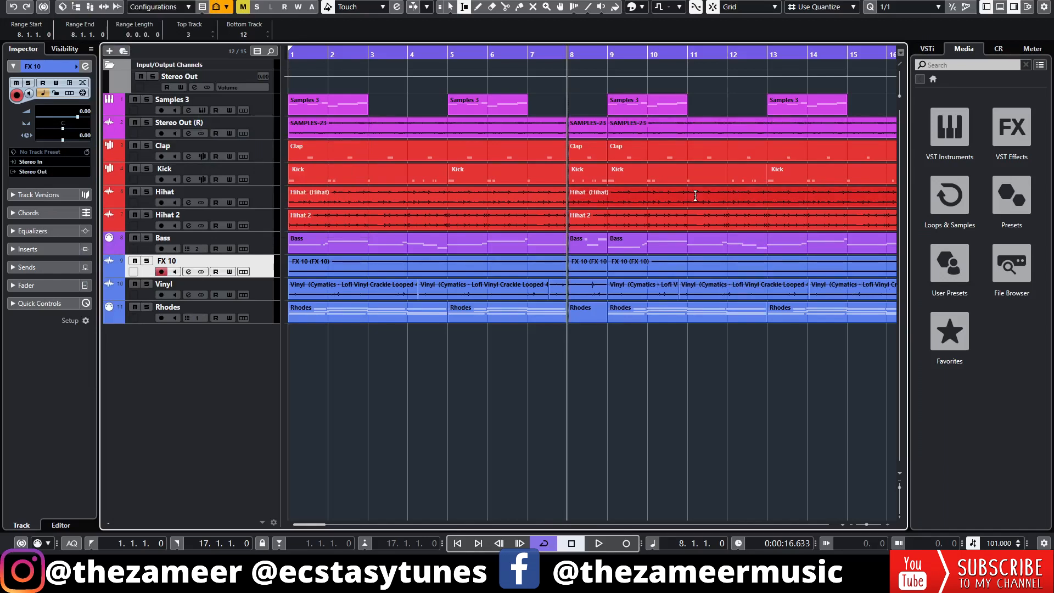
mouse_move(618, 100)
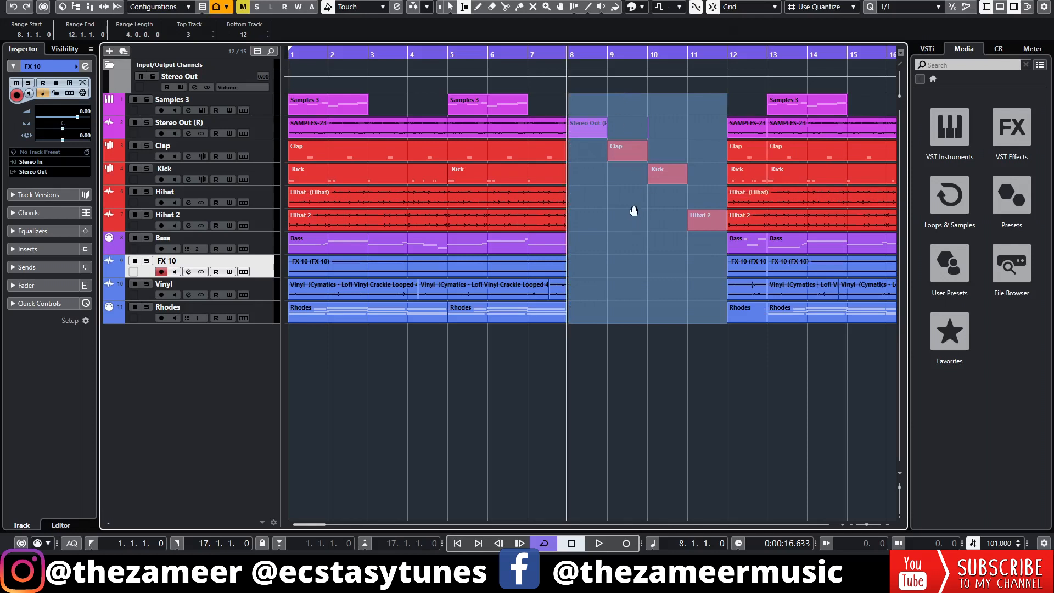
mouse_move(614, 175)
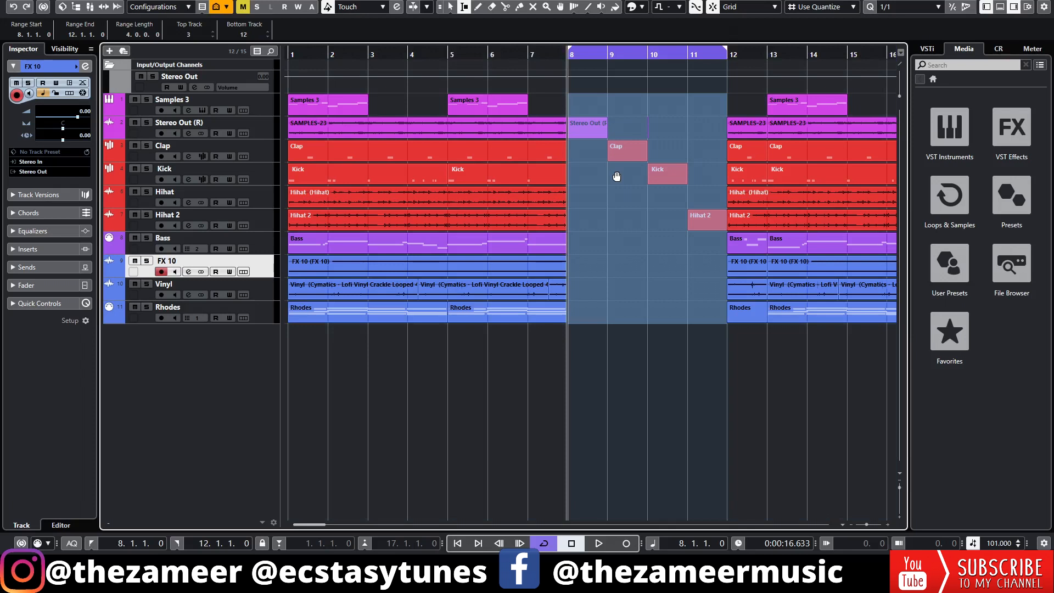
key(shift+backspace)
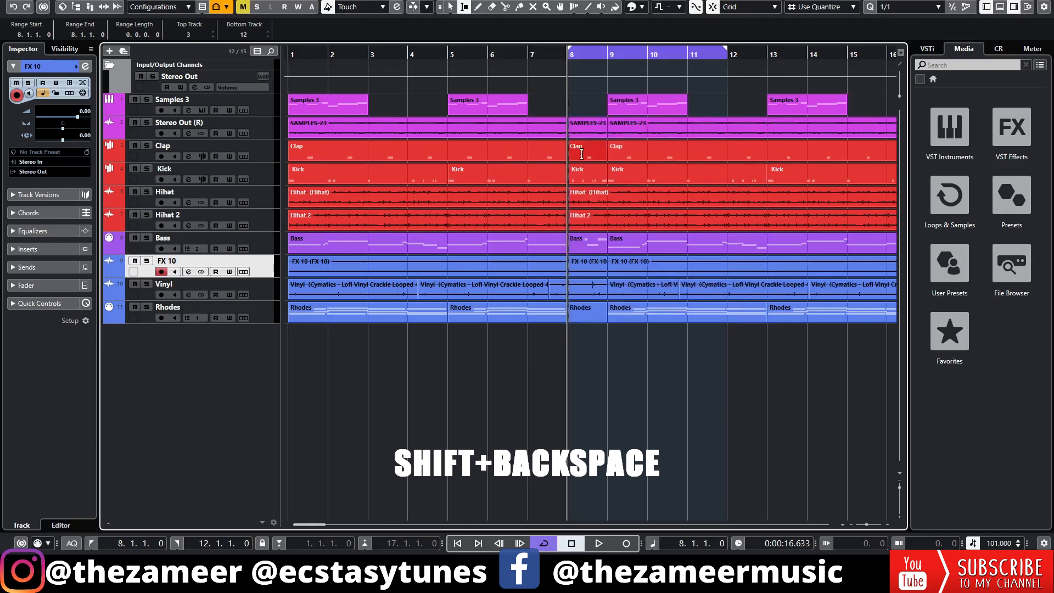
key(shift+backspace)
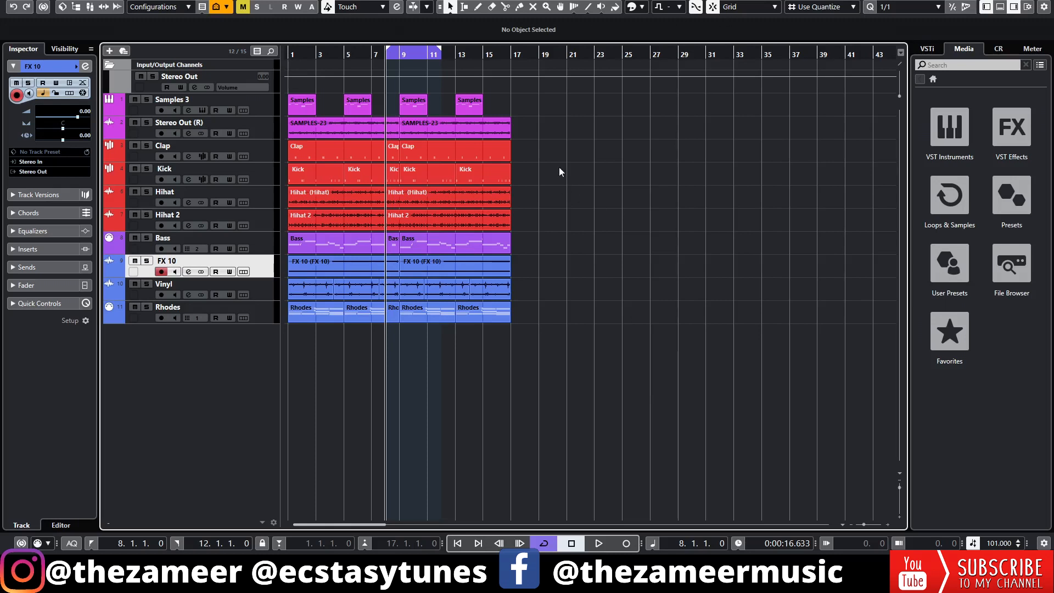
Place copies of the Clap, Kick, Bass and Rhodes parts at bar 21 for rendering.
click(13, 7)
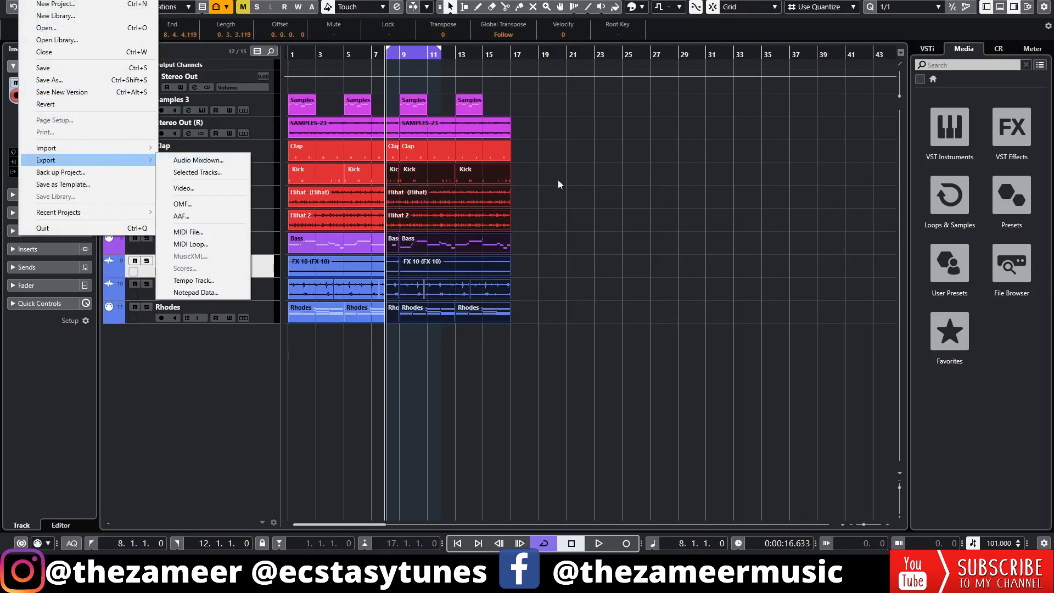
mouse_move(199, 87)
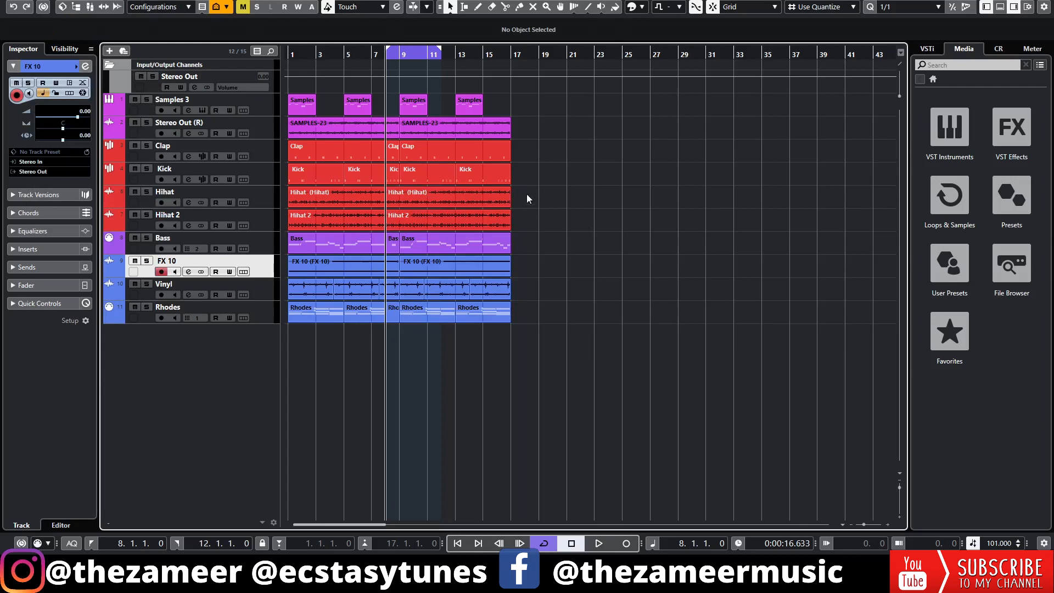
click(450, 242)
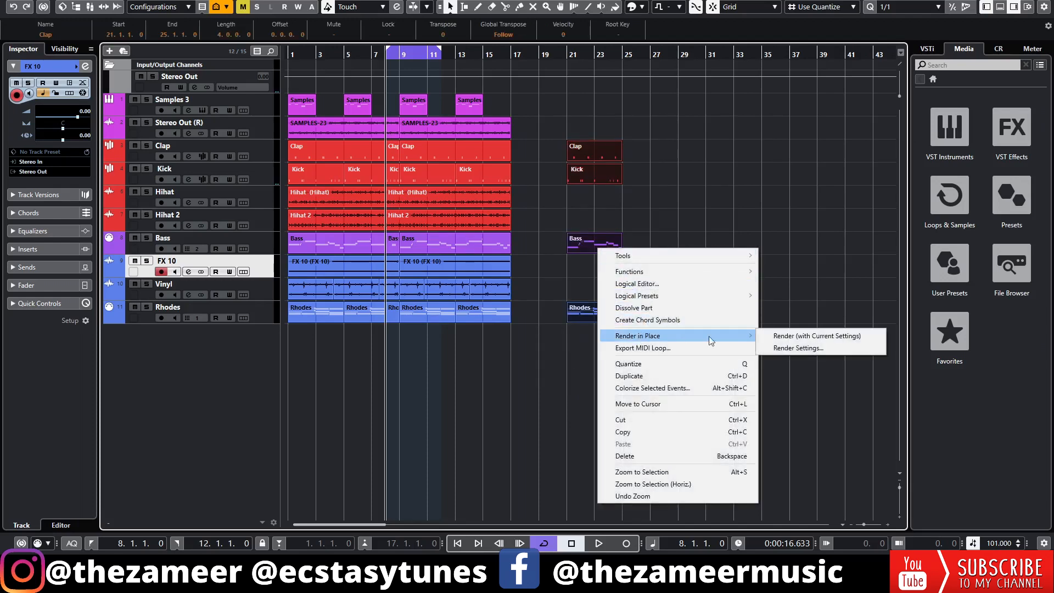
Render the bar-21 parts with Mix Down to One Audio File onto a new SAMPLES track.
click(798, 348)
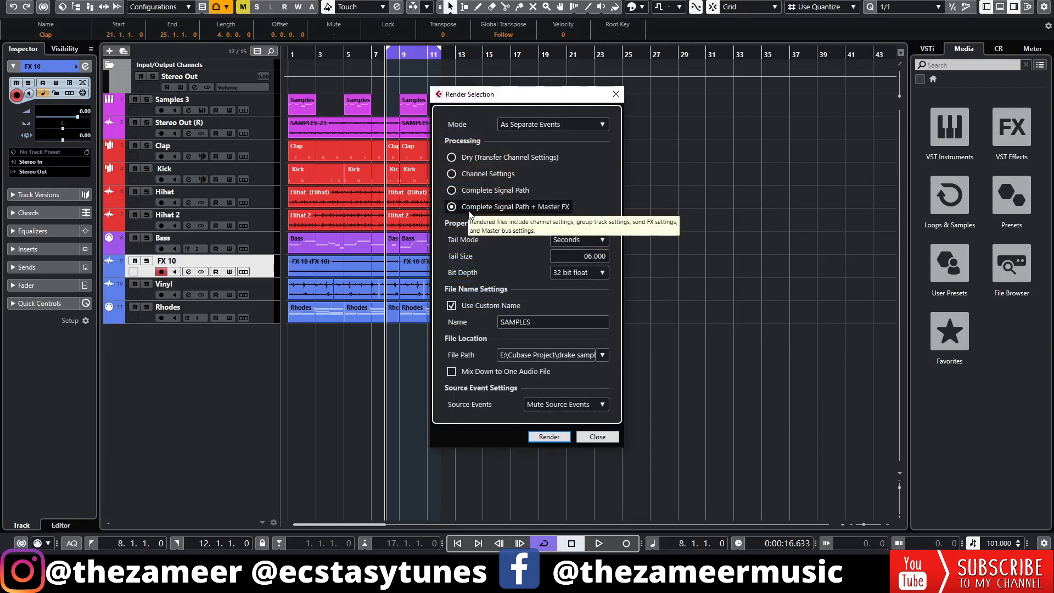
mouse_move(571, 214)
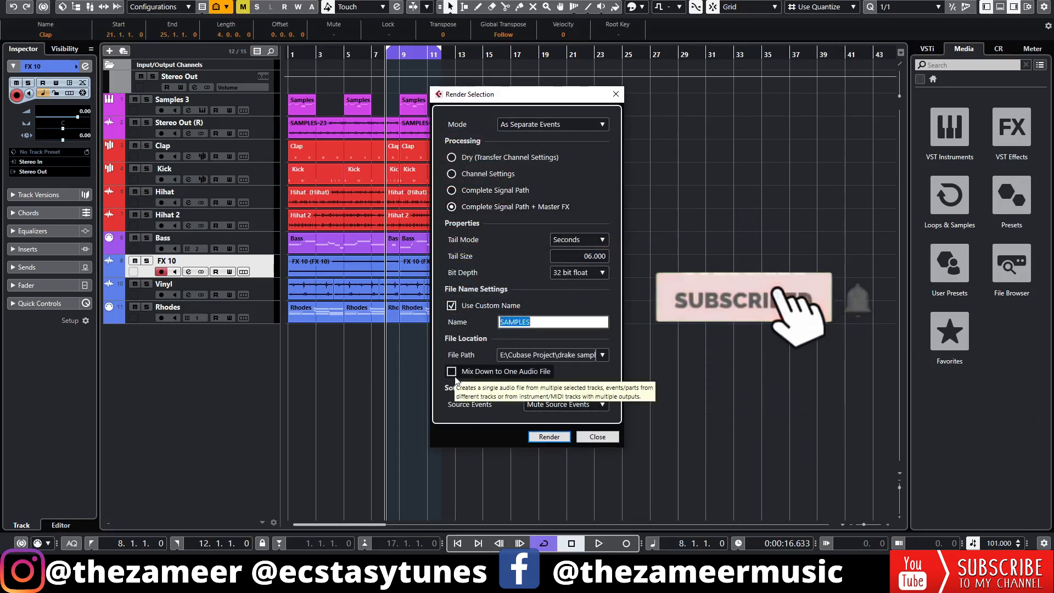
click(452, 371)
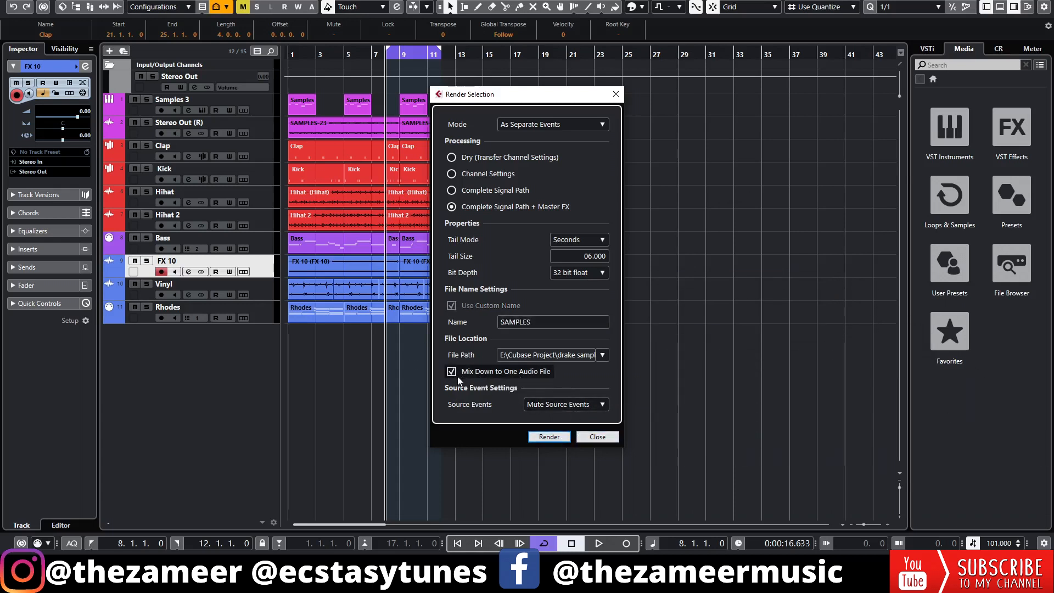
click(451, 371)
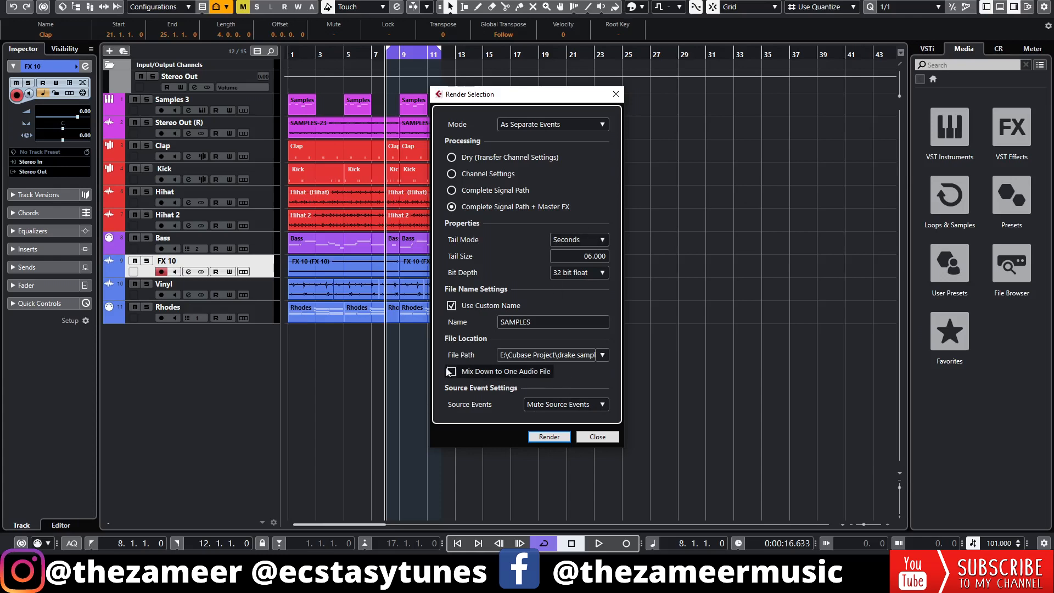
click(451, 371)
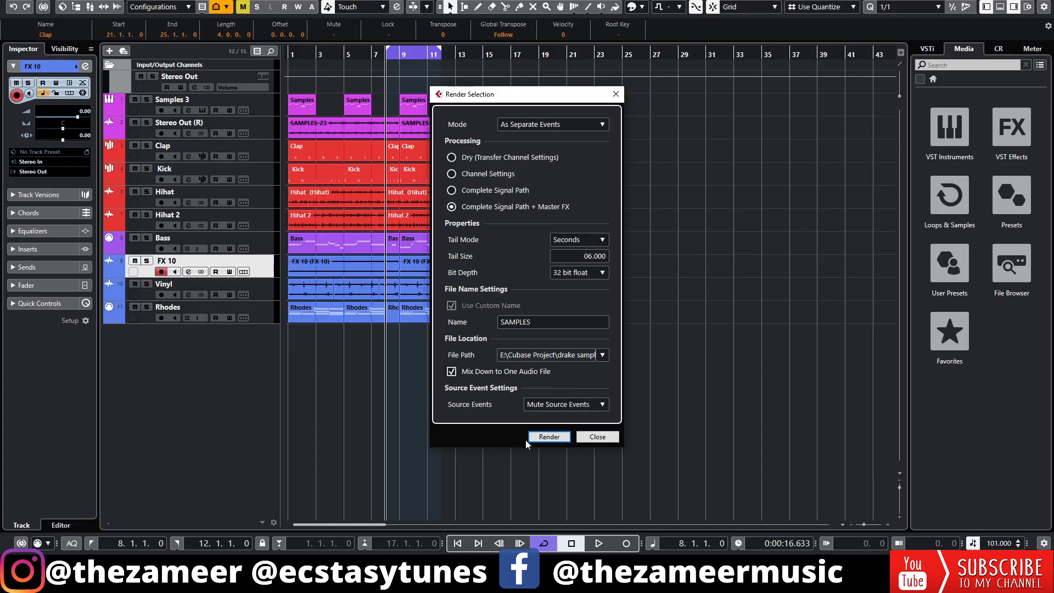
click(549, 436)
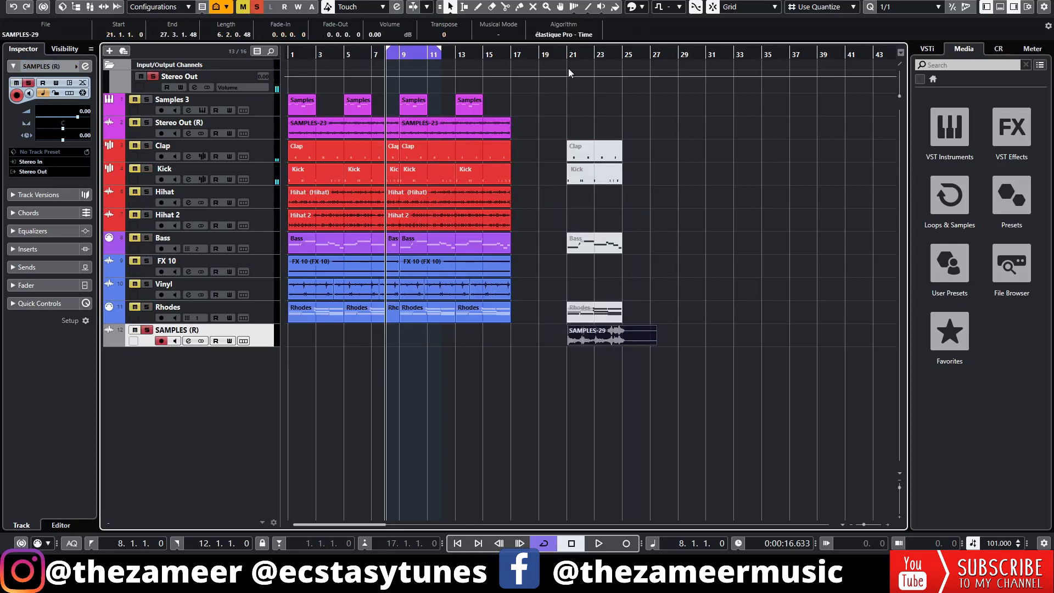
Drop the rendered track and line up the Stereo Out, drum, Bass and Rhodes parts across bars 21–25.
click(597, 543)
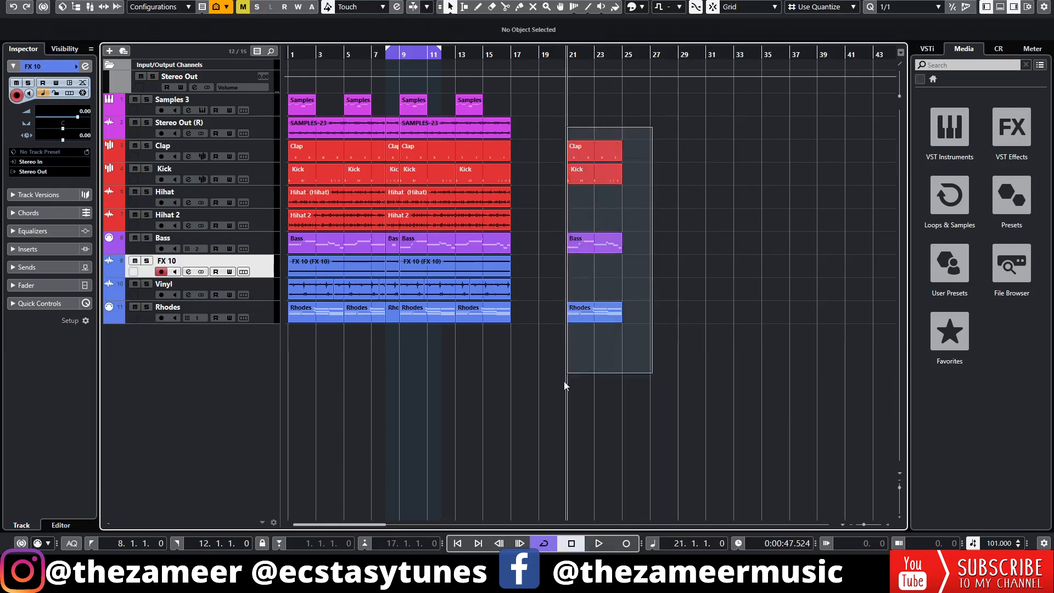
click(464, 128)
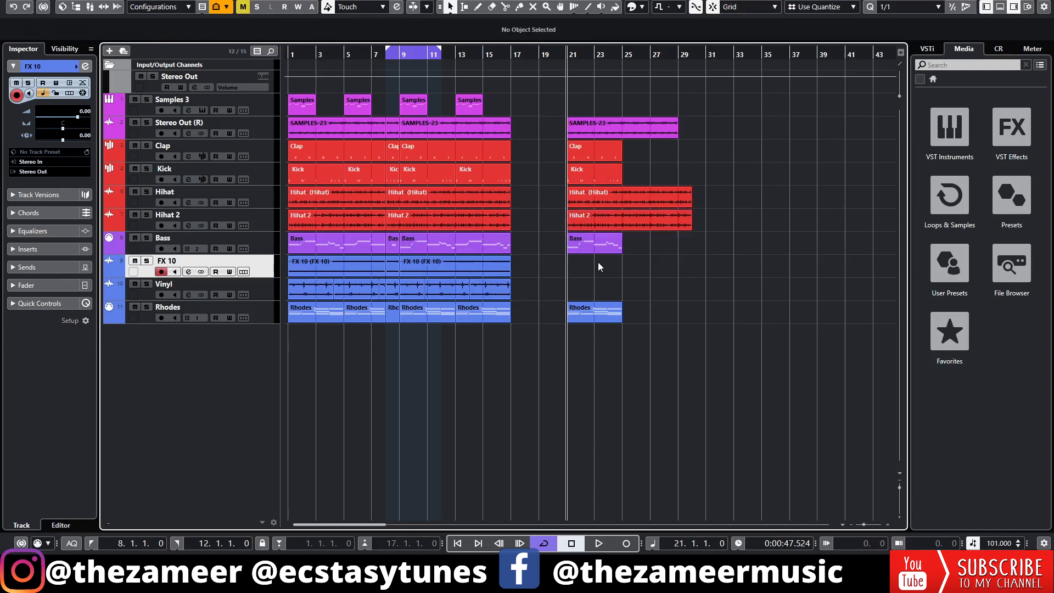
click(598, 544)
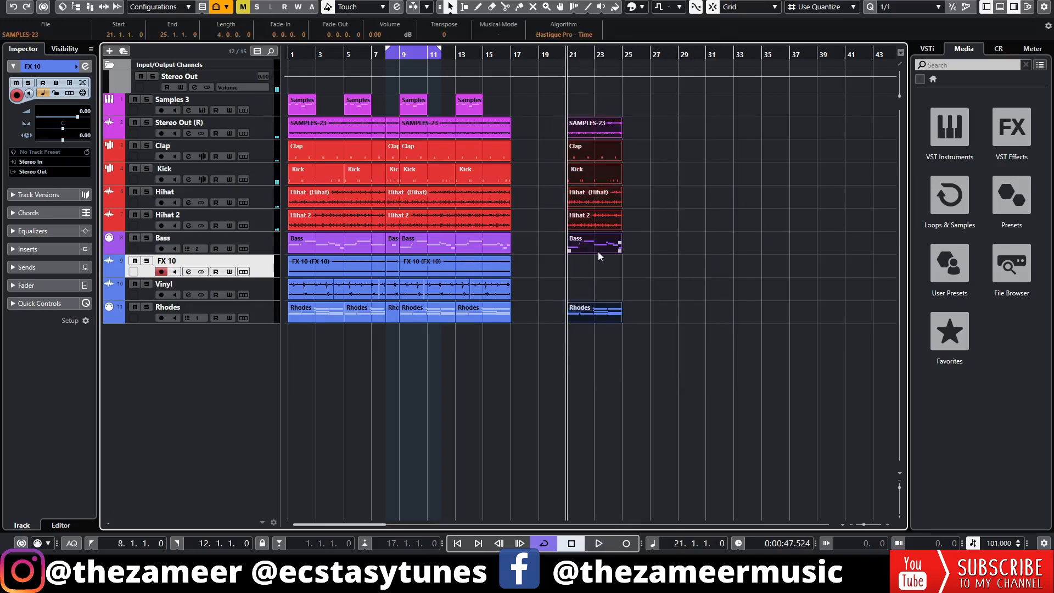
Render the selected bar-21 audio and MIDI parts into one mixed-down file on a SAMPLES track.
right_click(598, 256)
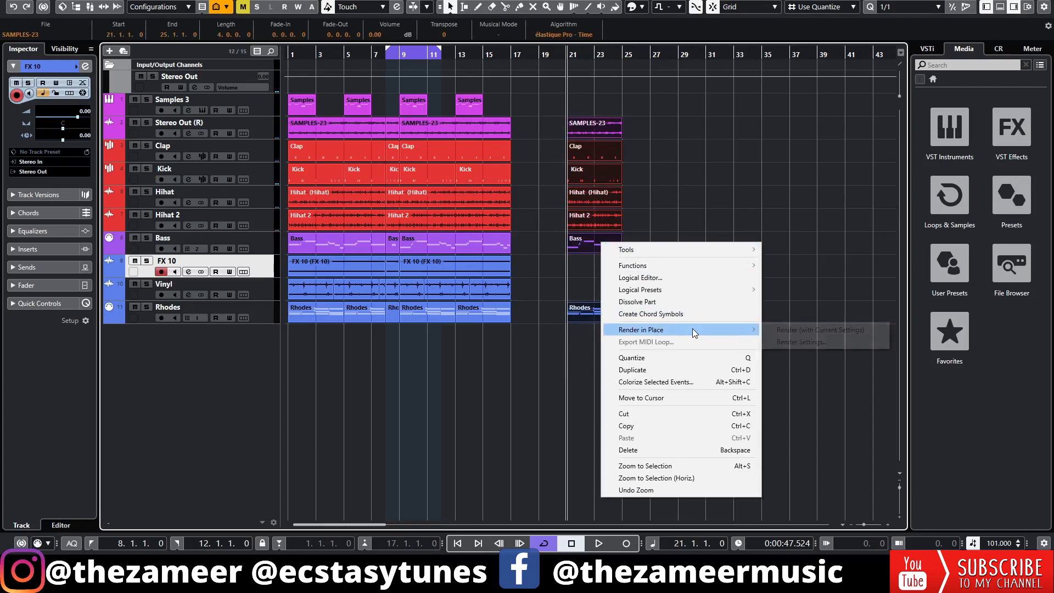
click(800, 341)
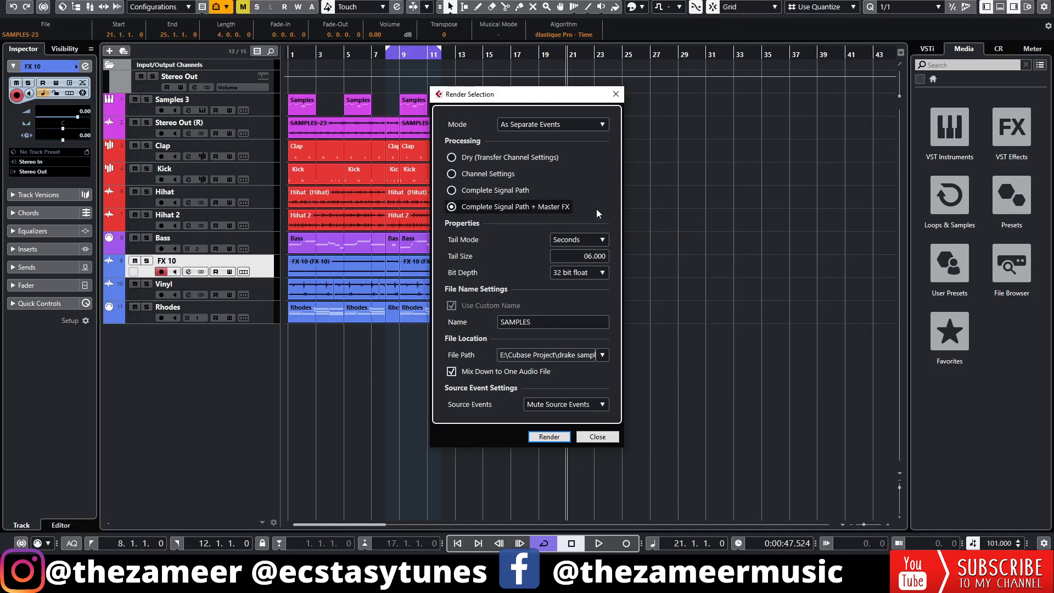
mouse_move(651, 165)
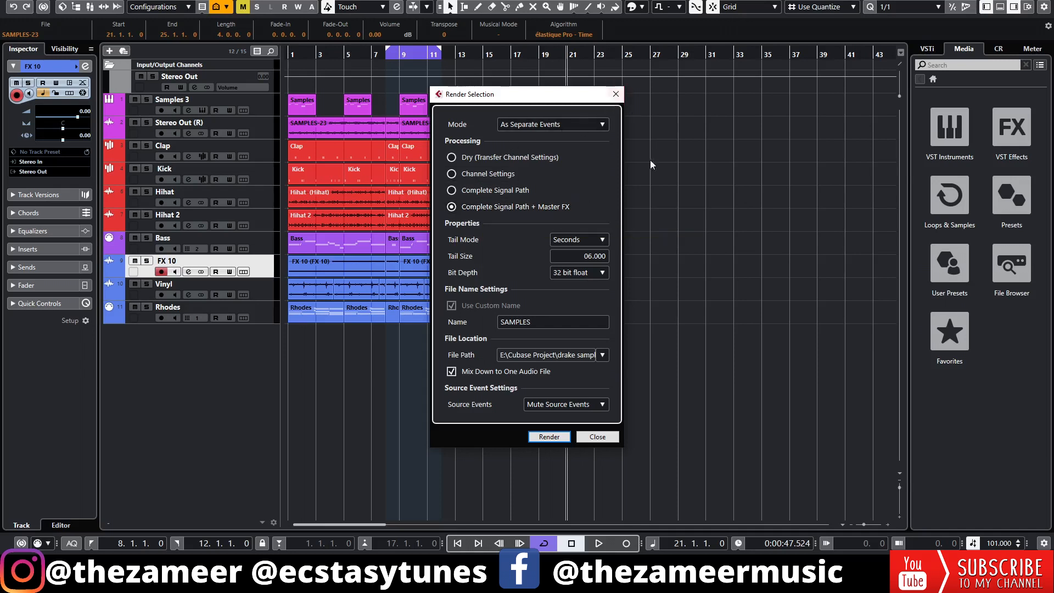
mouse_move(379, 354)
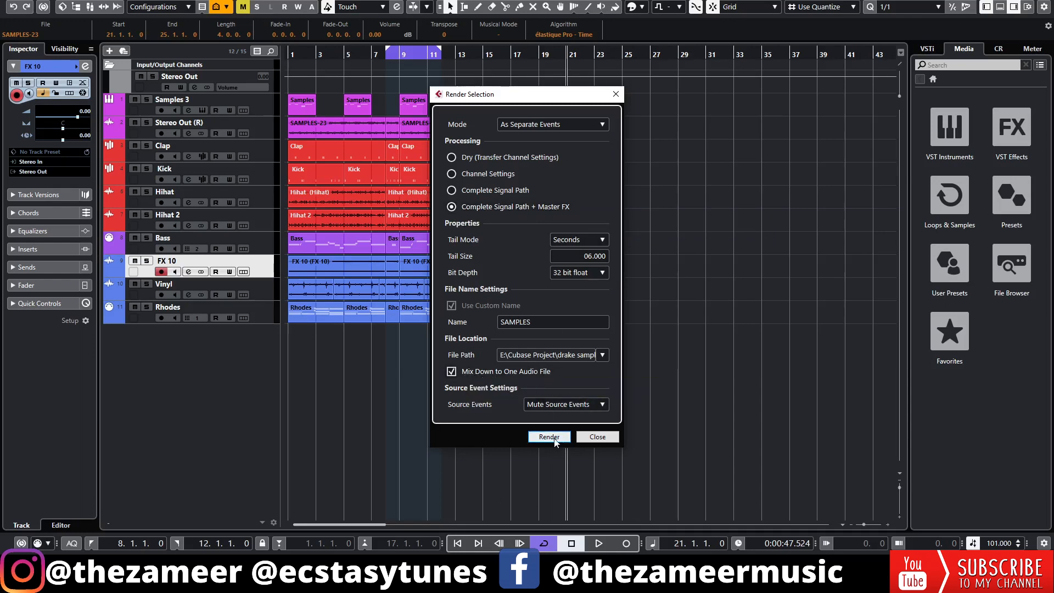
click(549, 436)
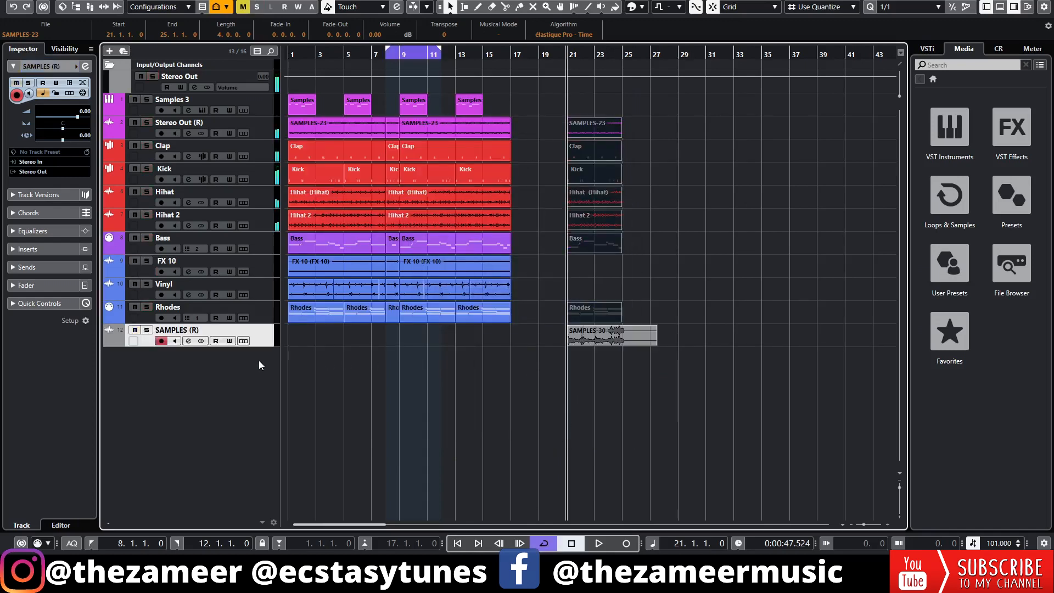
Play back the rendered section, then clear the copied parts at bar 21.
click(598, 543)
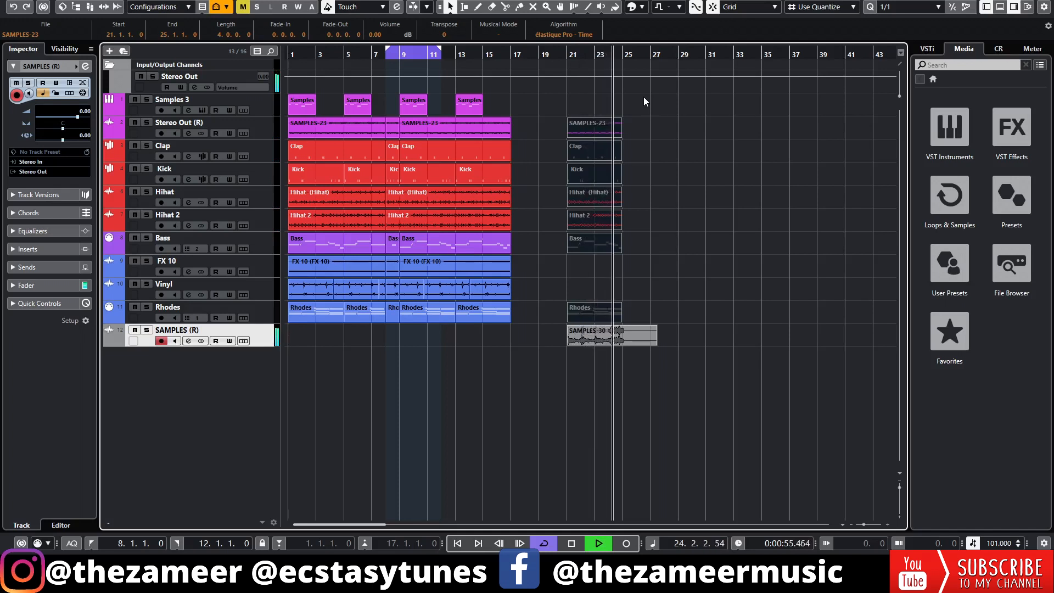
click(571, 544)
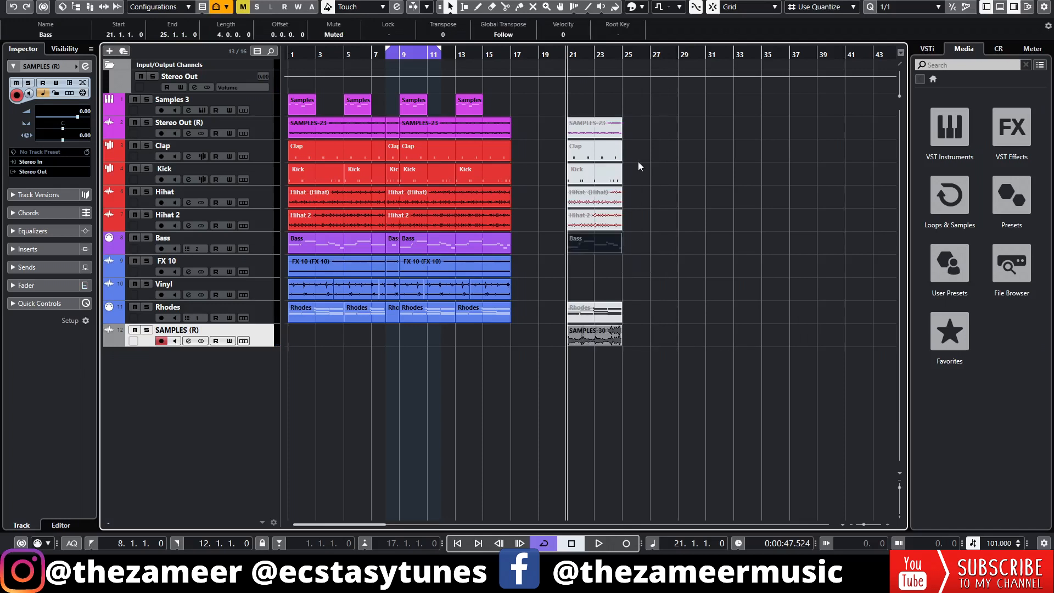
click(571, 419)
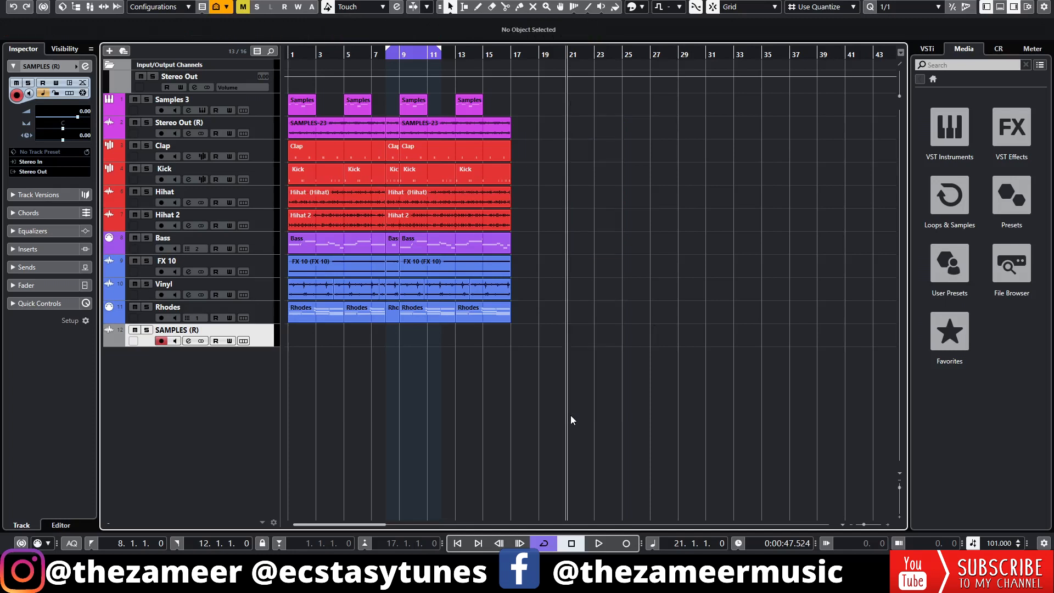
Alt-drag the Clap part to bar 21 and select all four new parts there for editing.
click(406, 151)
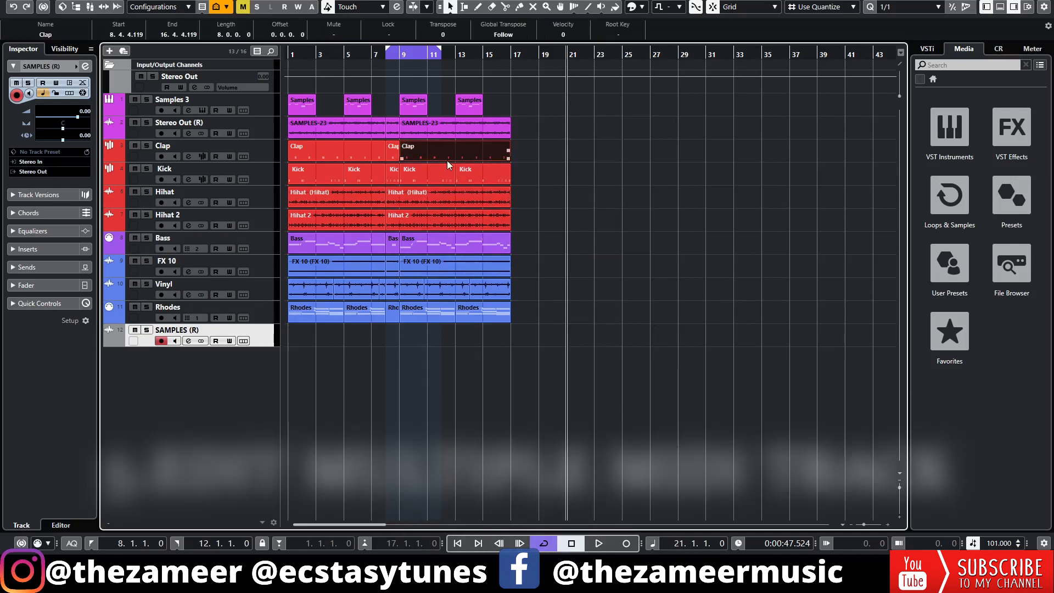
drag(456, 148, 622, 149)
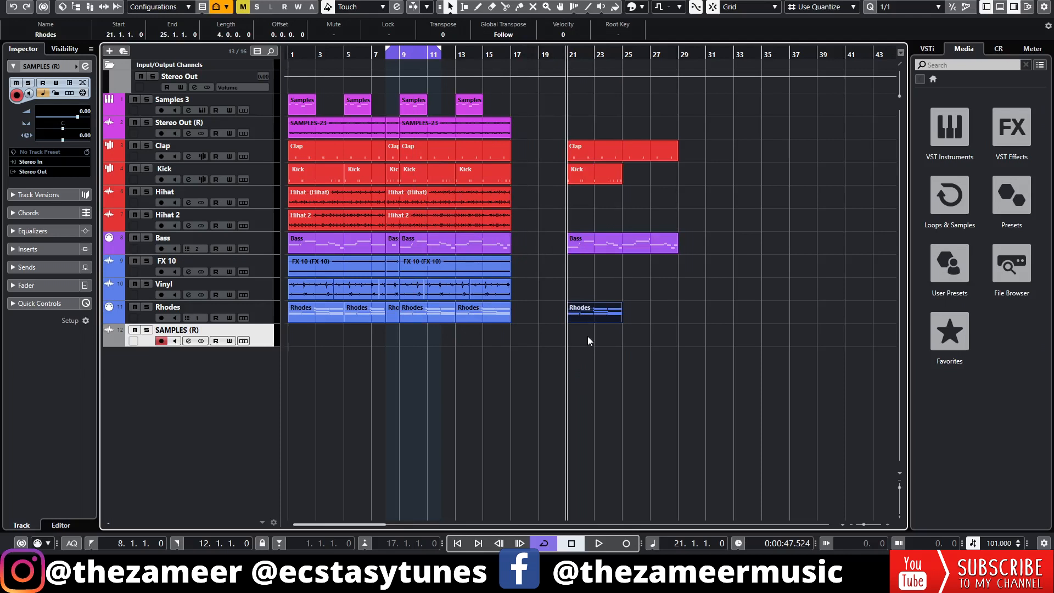
mouse_move(719, 130)
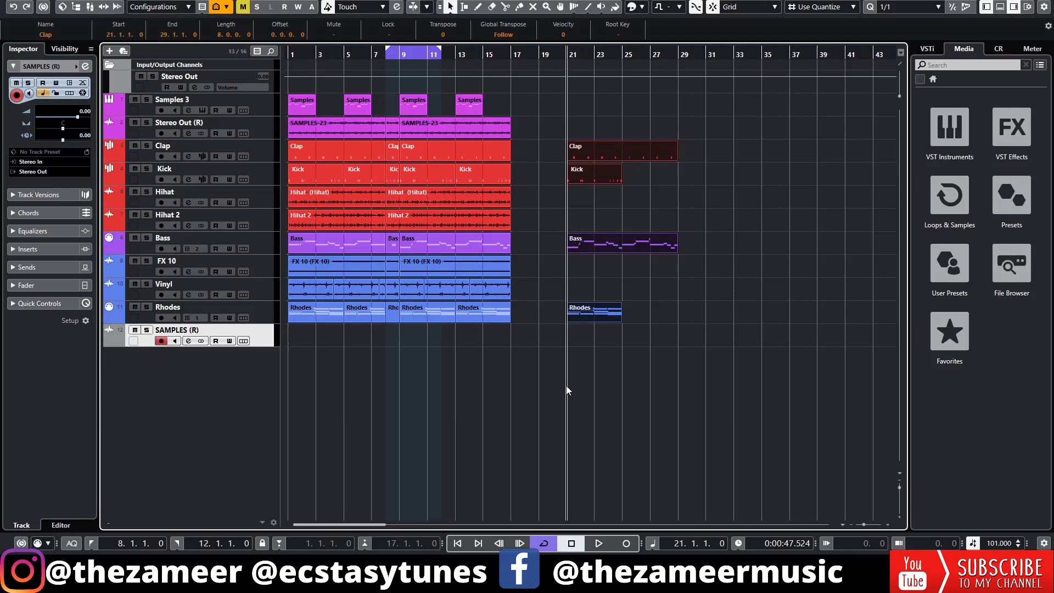
click(651, 261)
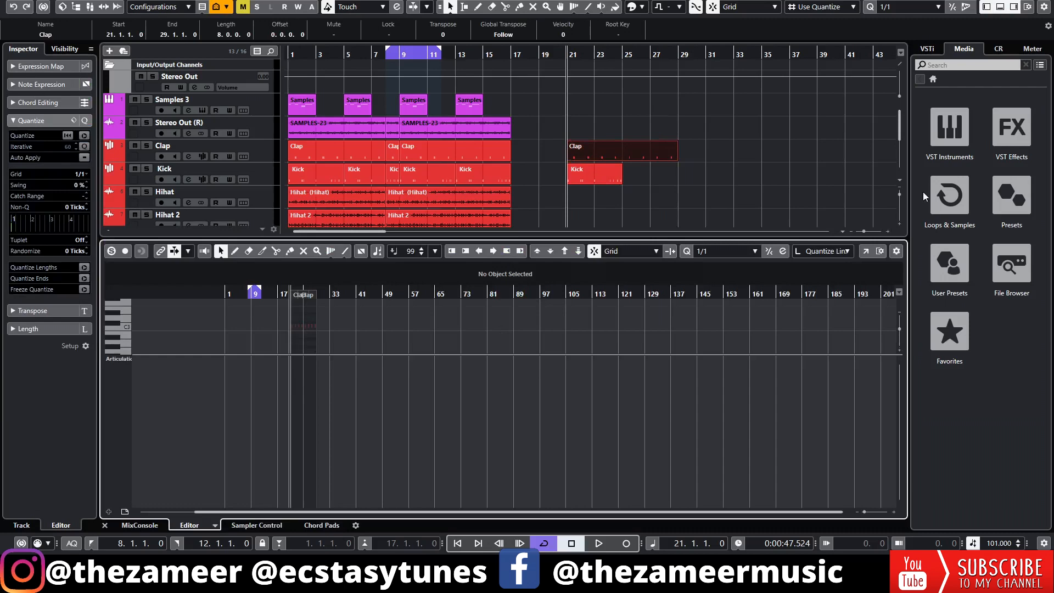
click(594, 176)
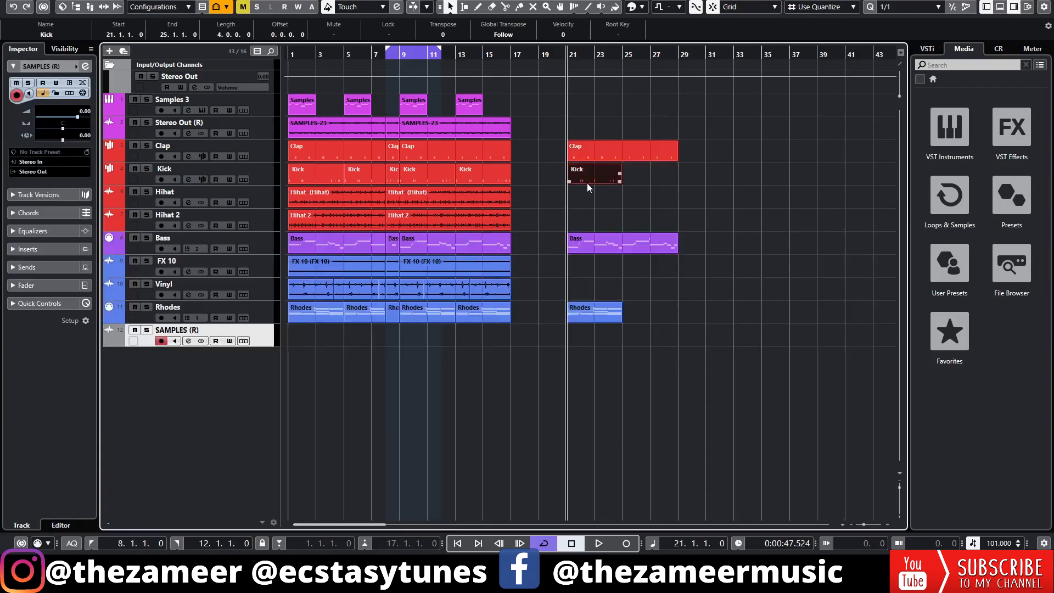
click(769, 256)
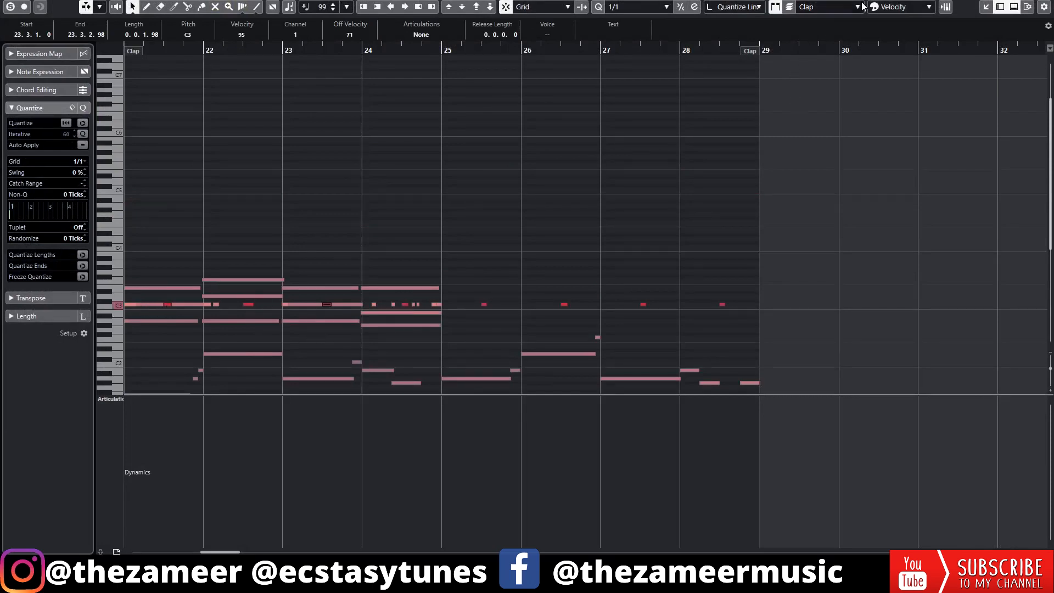
click(858, 7)
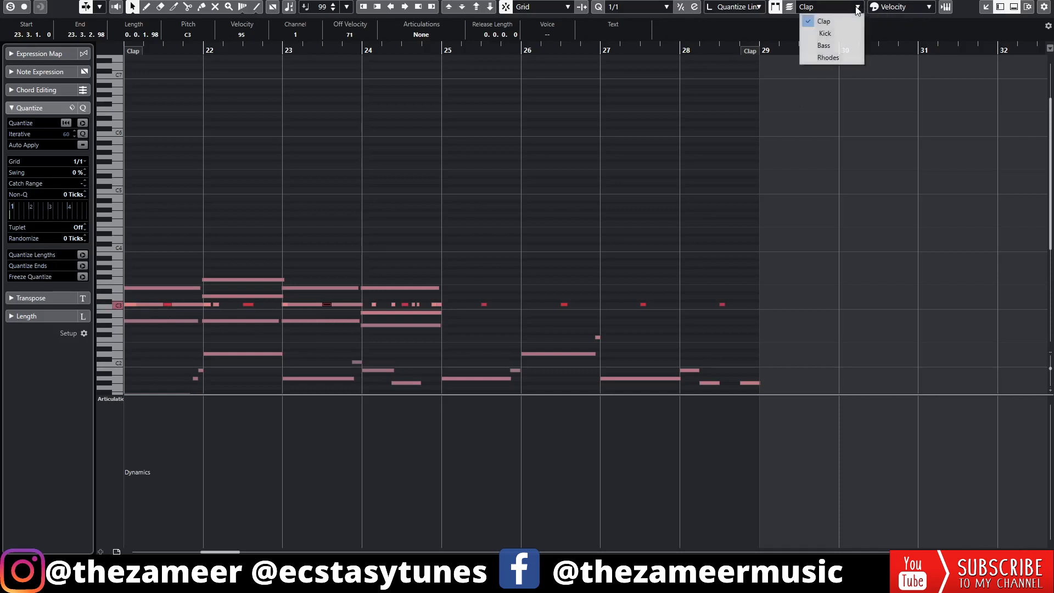
click(824, 32)
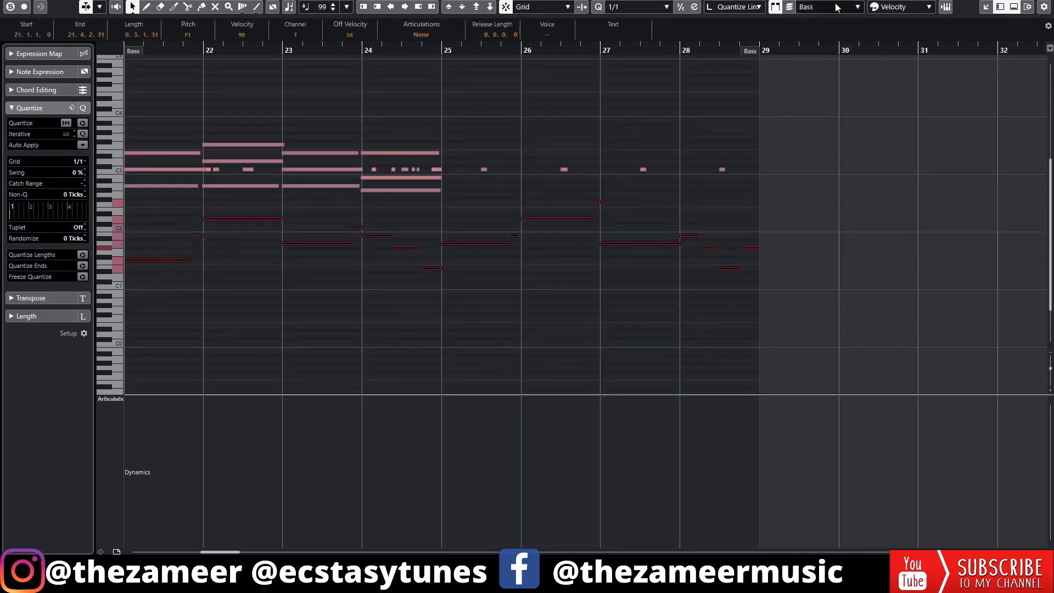
click(827, 7)
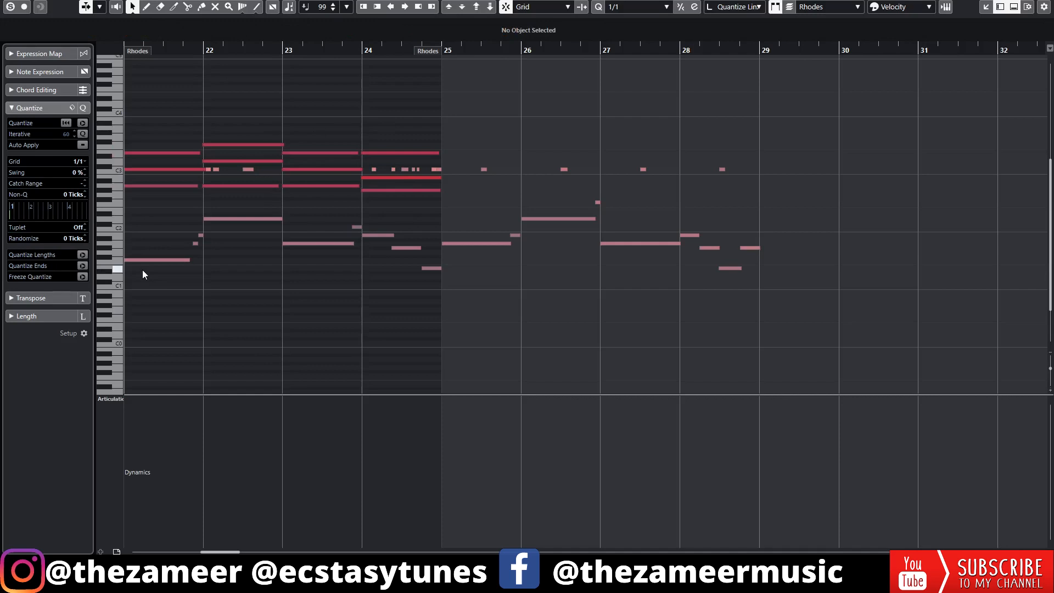
mouse_move(481, 214)
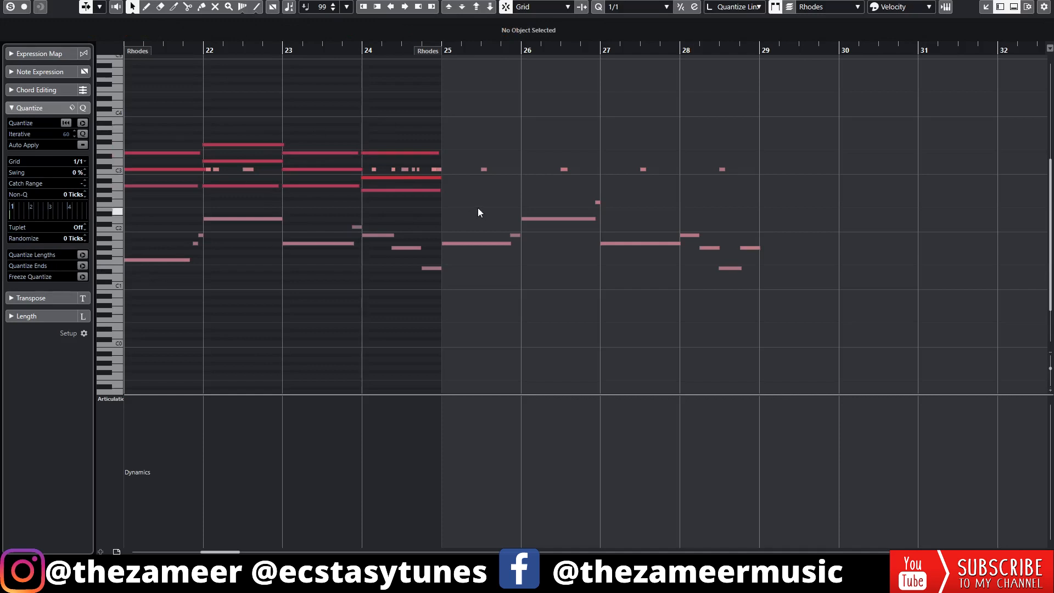
mouse_move(208, 178)
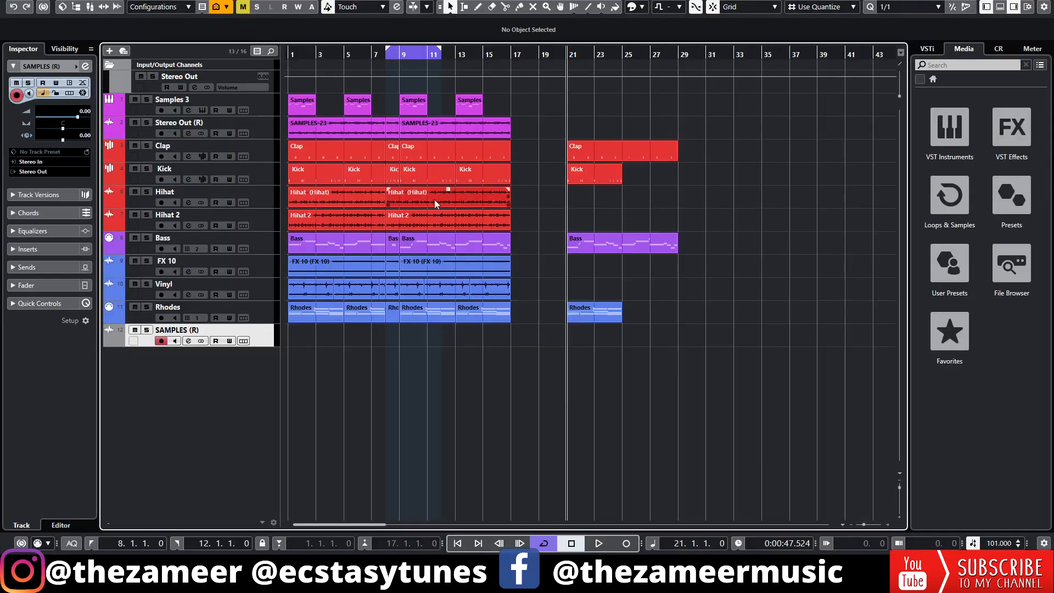
click(468, 174)
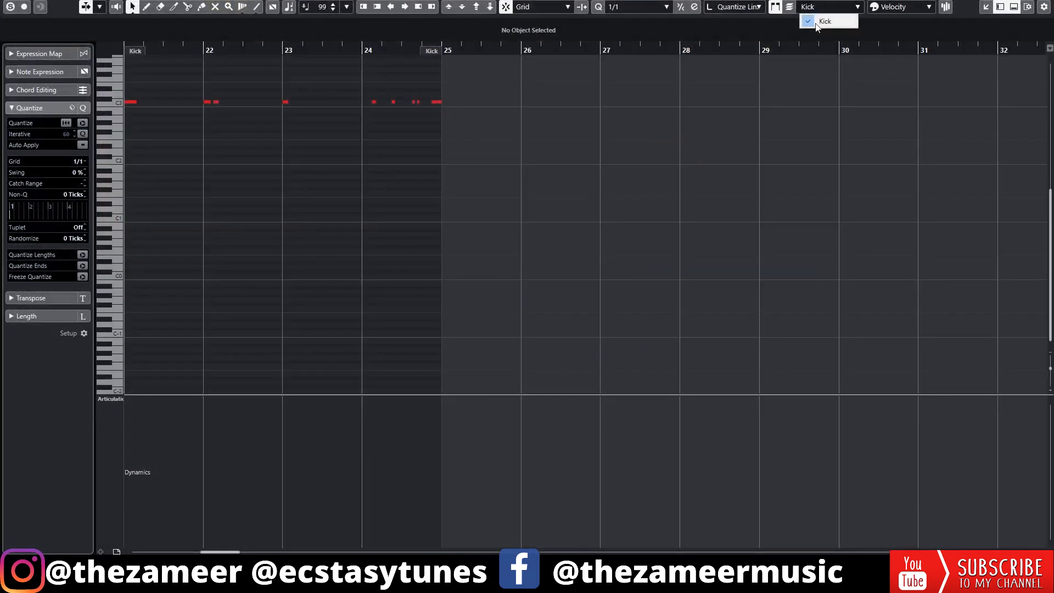
click(825, 21)
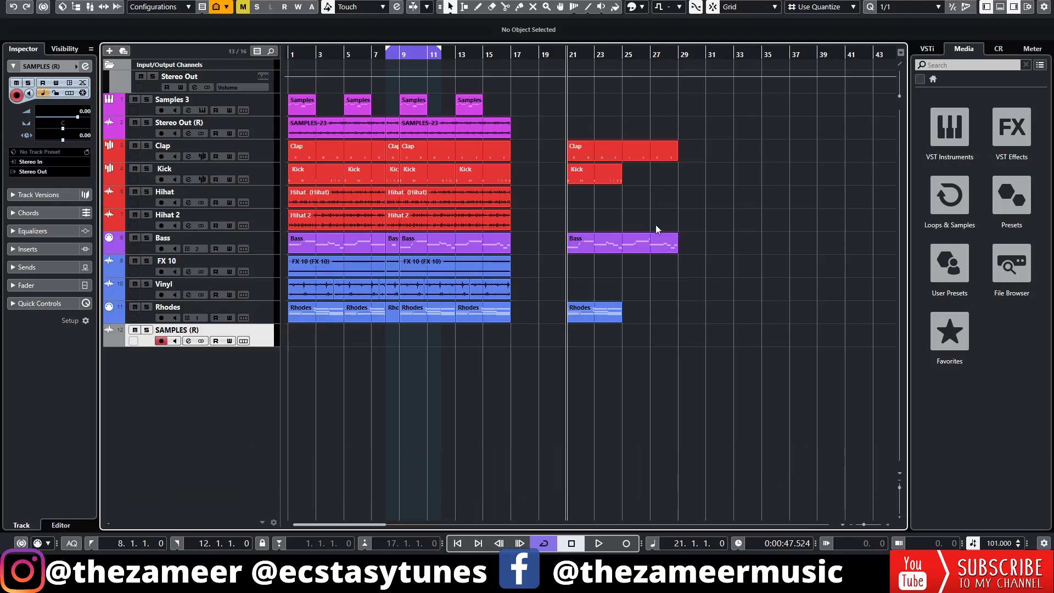
Show the Vinyl channel's settings with its MonoDelay, AmpSimulator and CurveEQ inserts and EQ curve.
click(187, 295)
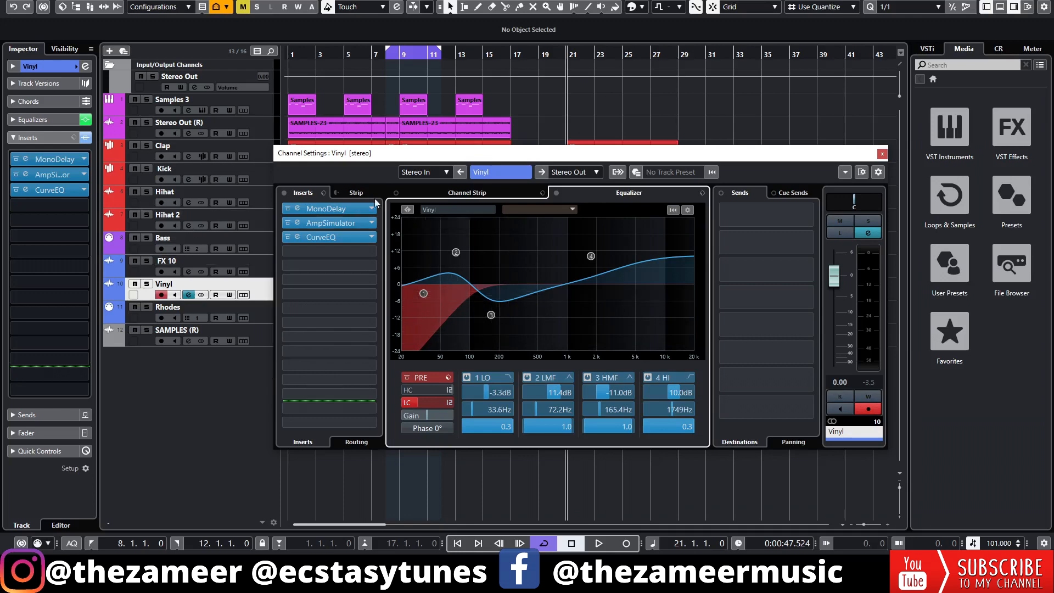
mouse_move(549, 289)
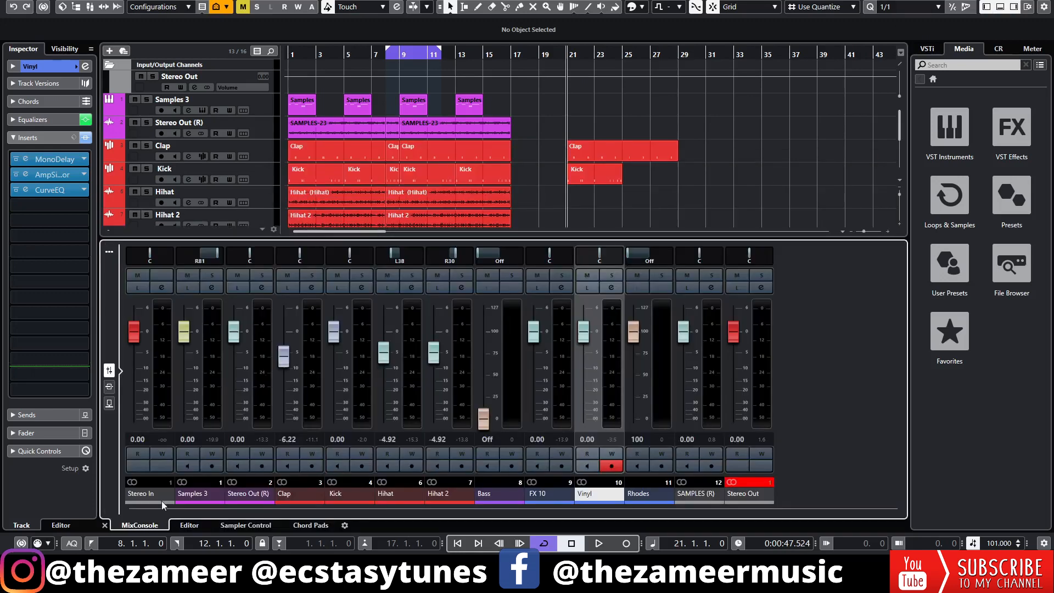
mouse_move(589, 493)
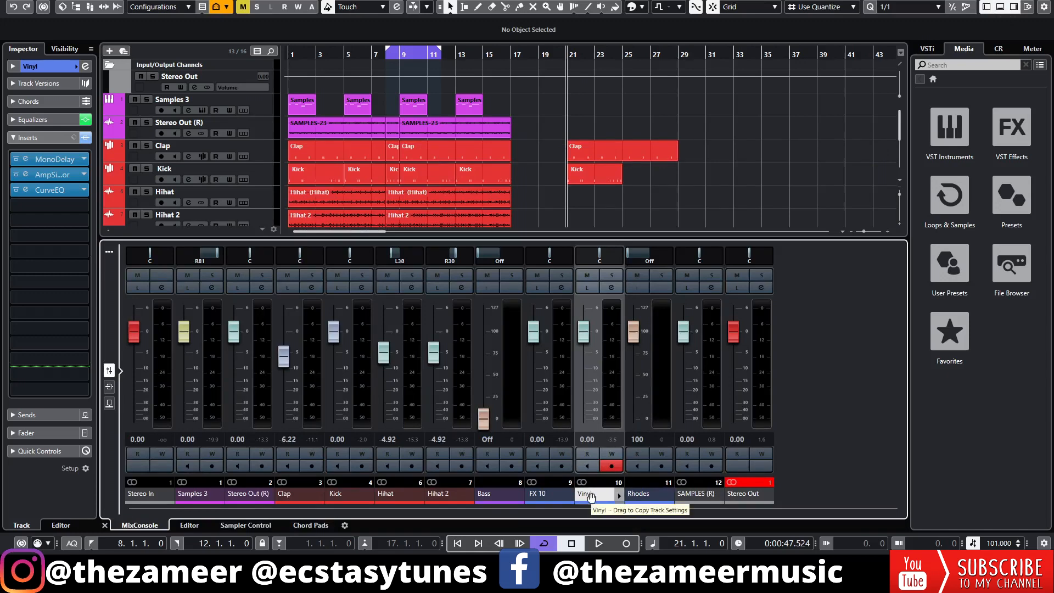
right_click(587, 493)
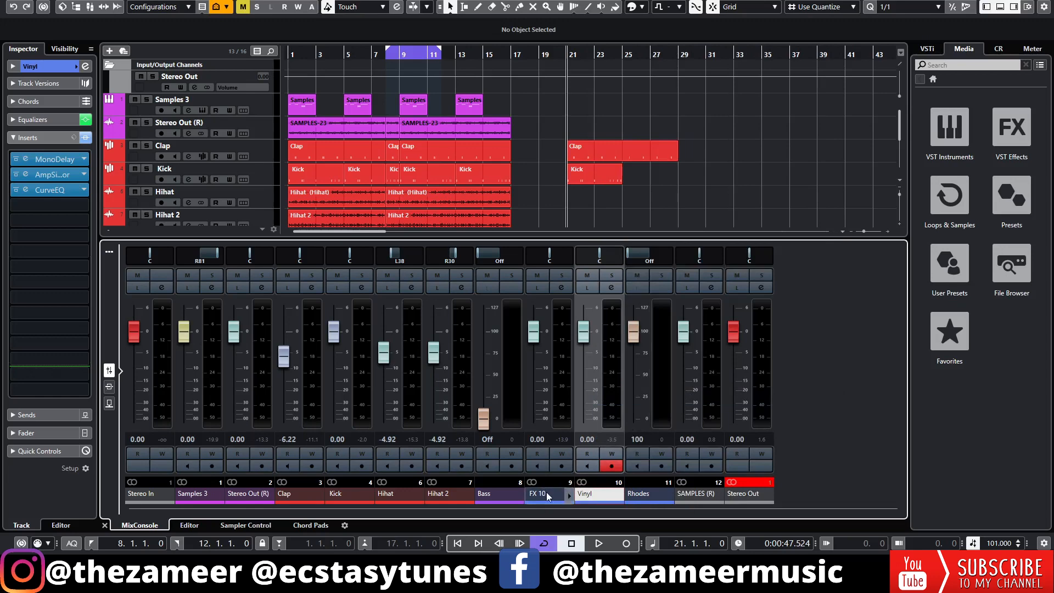
click(544, 493)
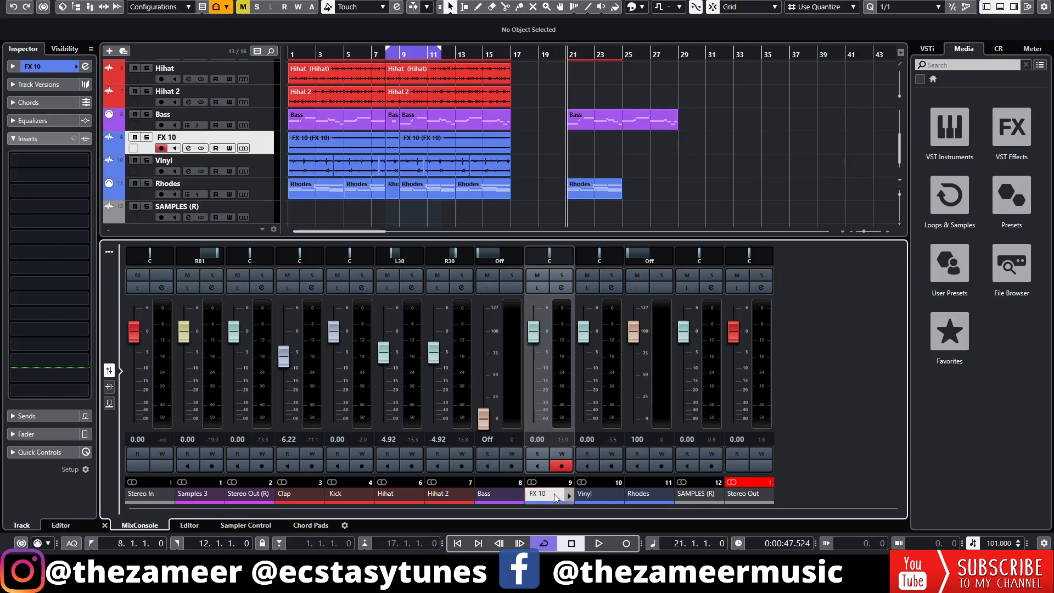
right_click(537, 493)
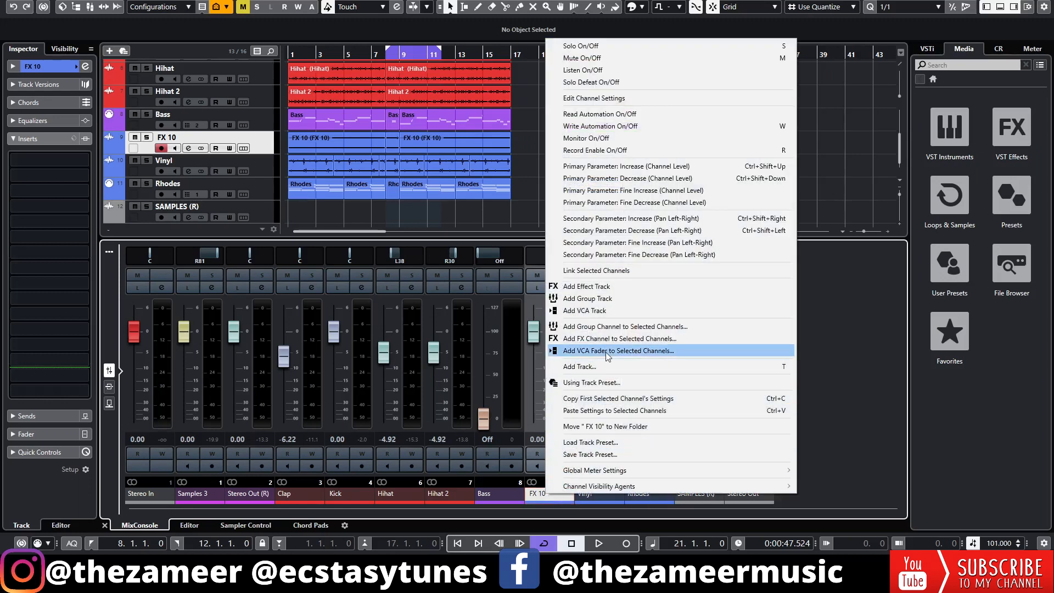
mouse_move(613, 410)
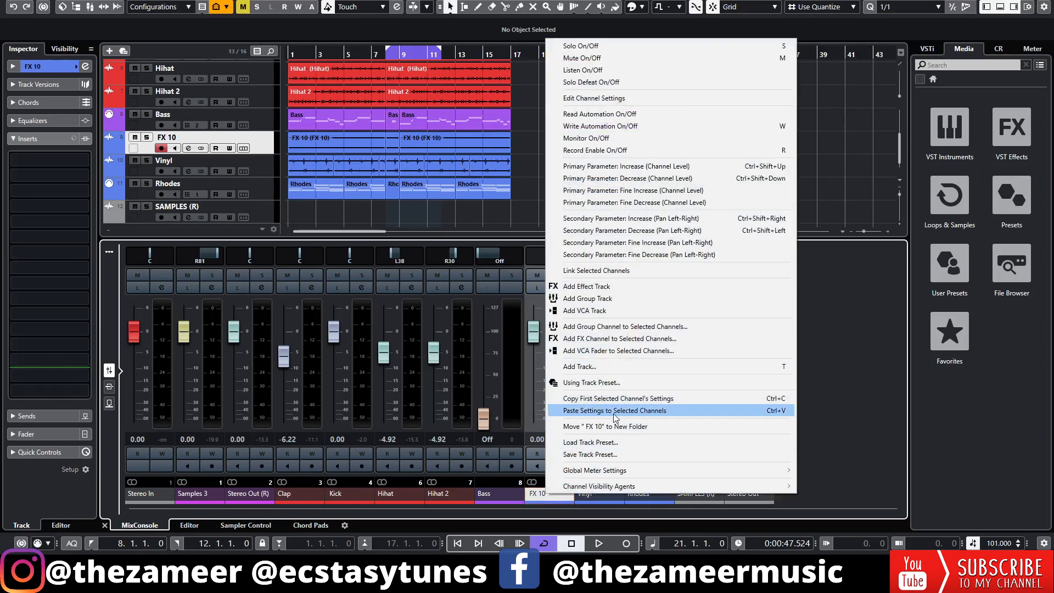
click(613, 410)
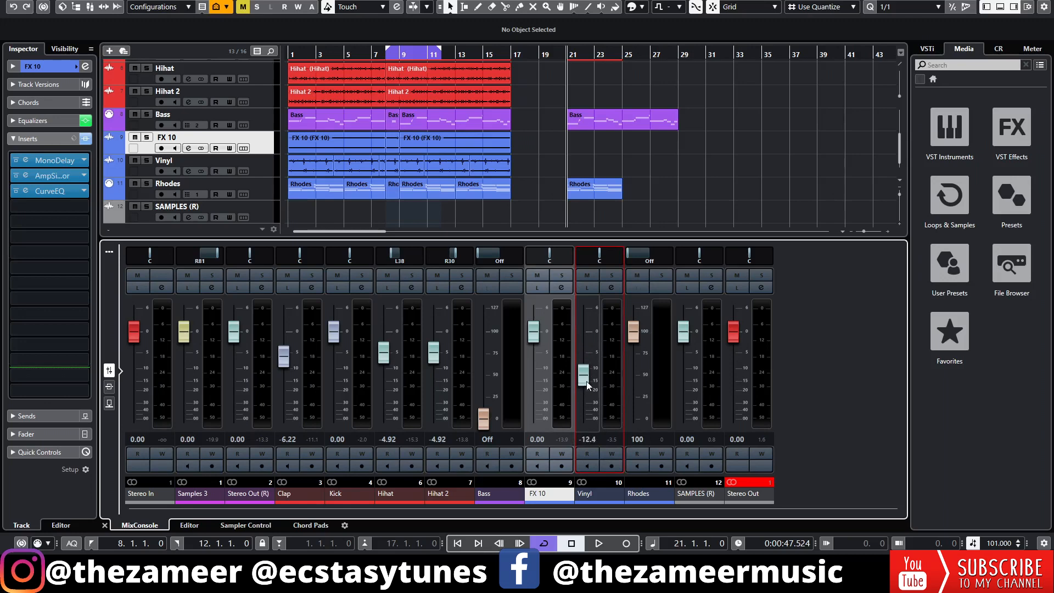
Paste Vinyl's -13.5 dB level and EQ curve onto FX 10, then close its channel settings.
right_click(599, 370)
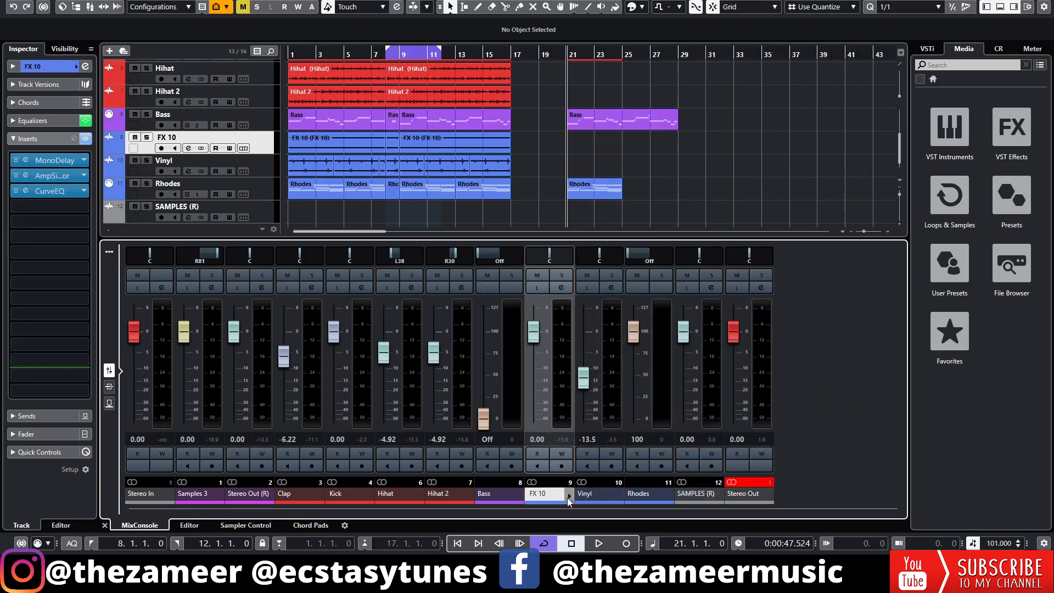
right_click(567, 500)
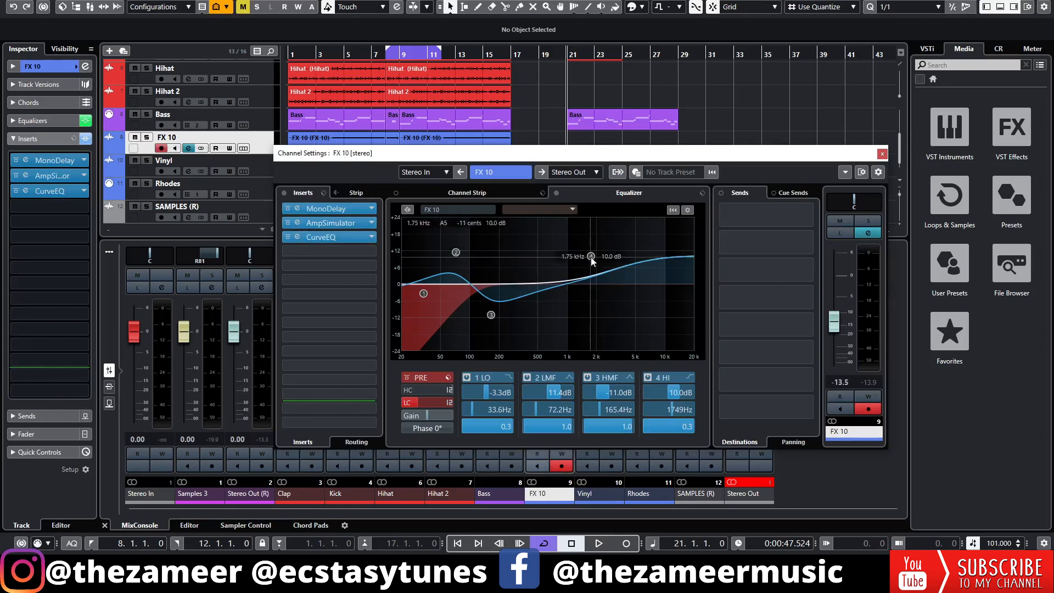
click(882, 153)
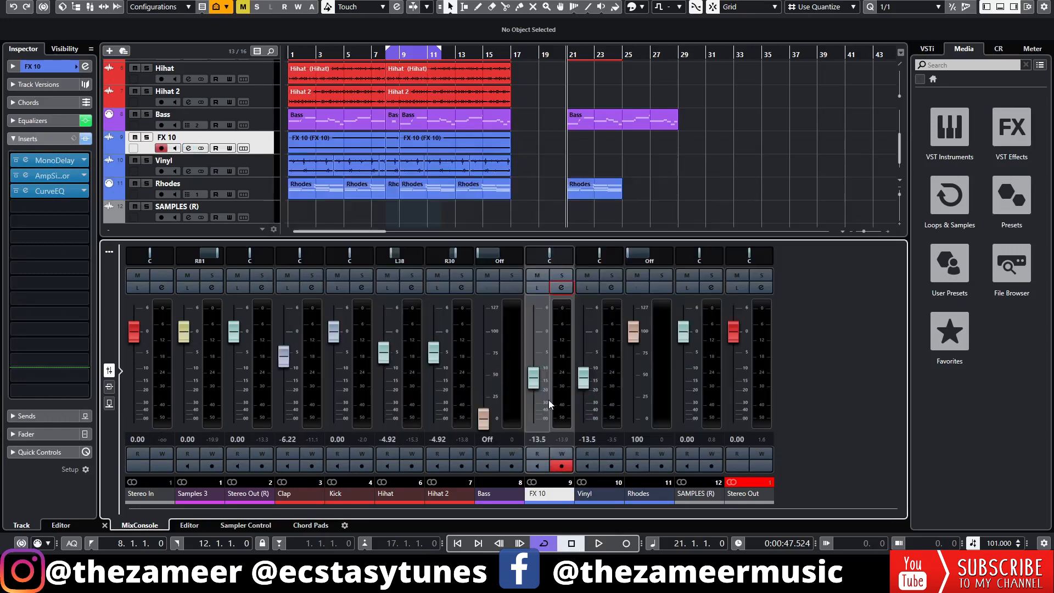